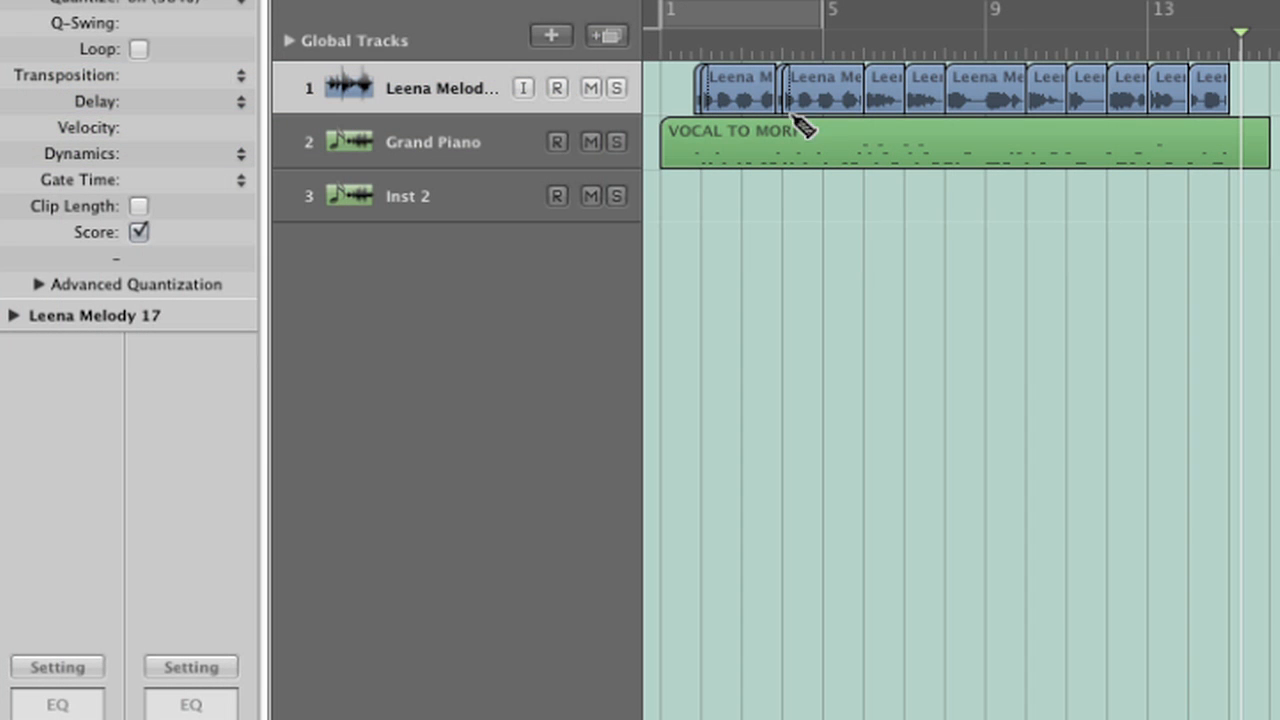
mouse_move(756, 96)
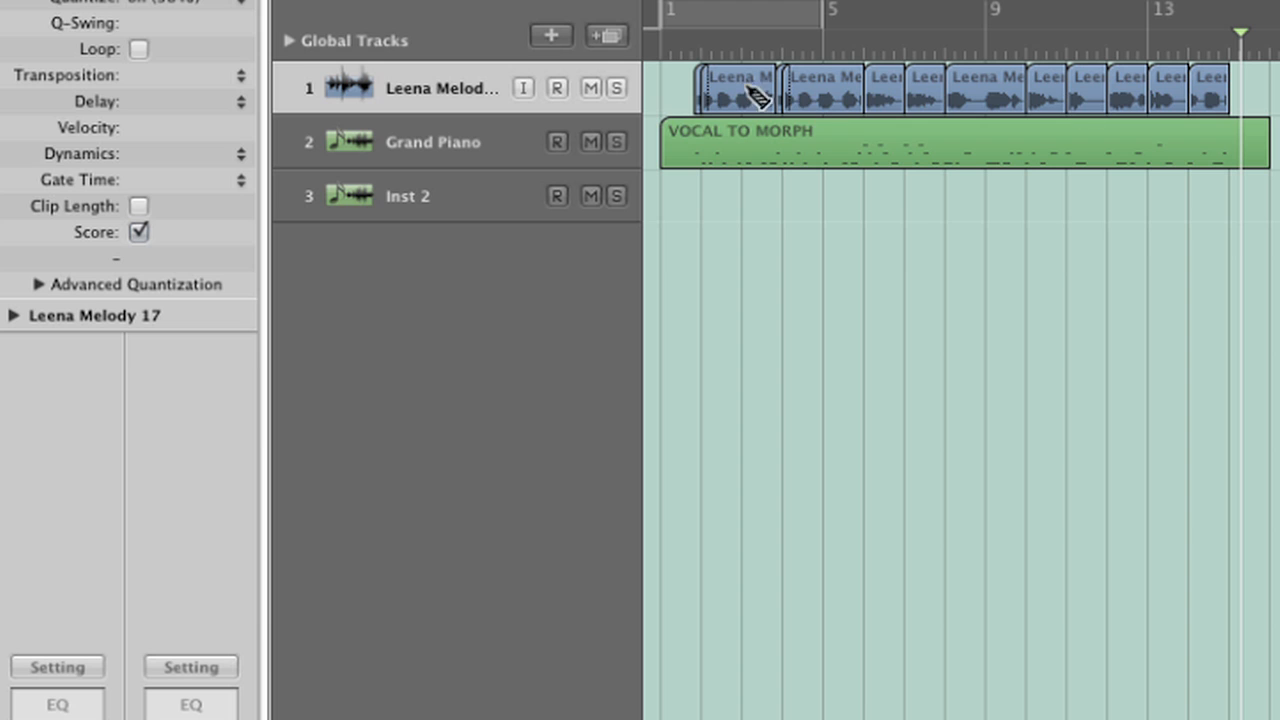
mouse_move(720, 110)
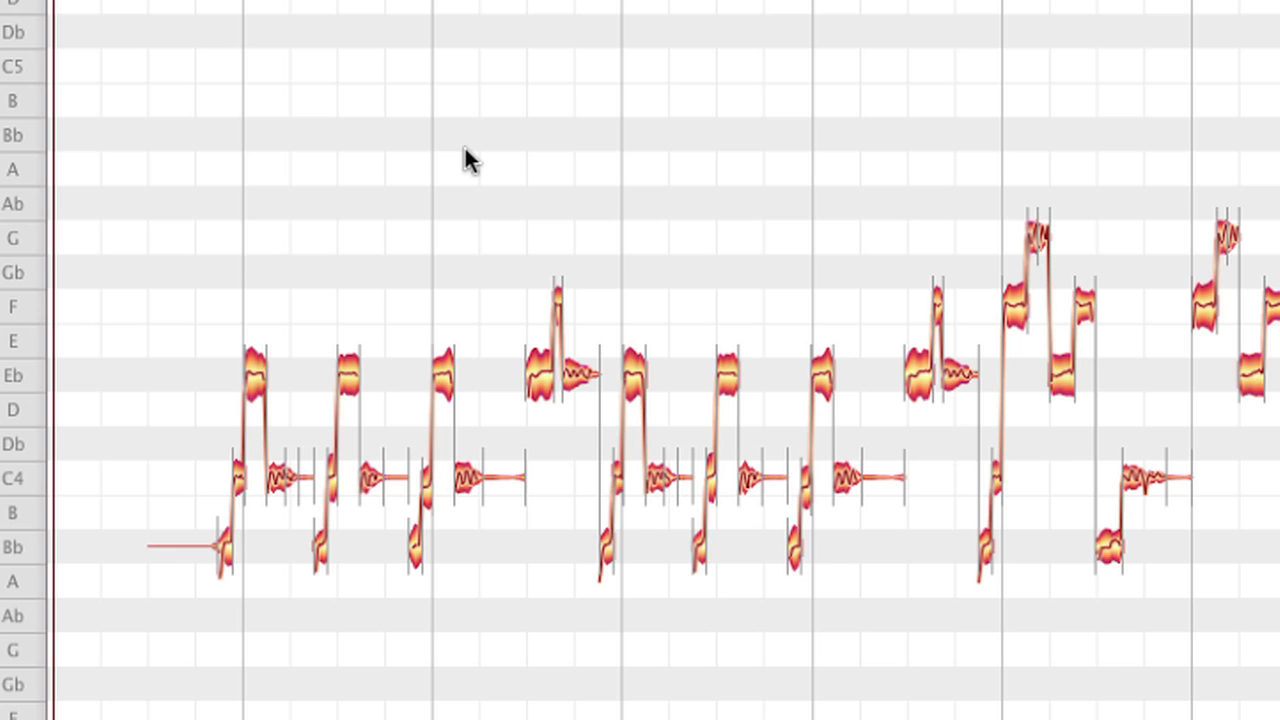
Rename track 2 to VIOLIN and mute it with its M button.
left_click(56, 20)
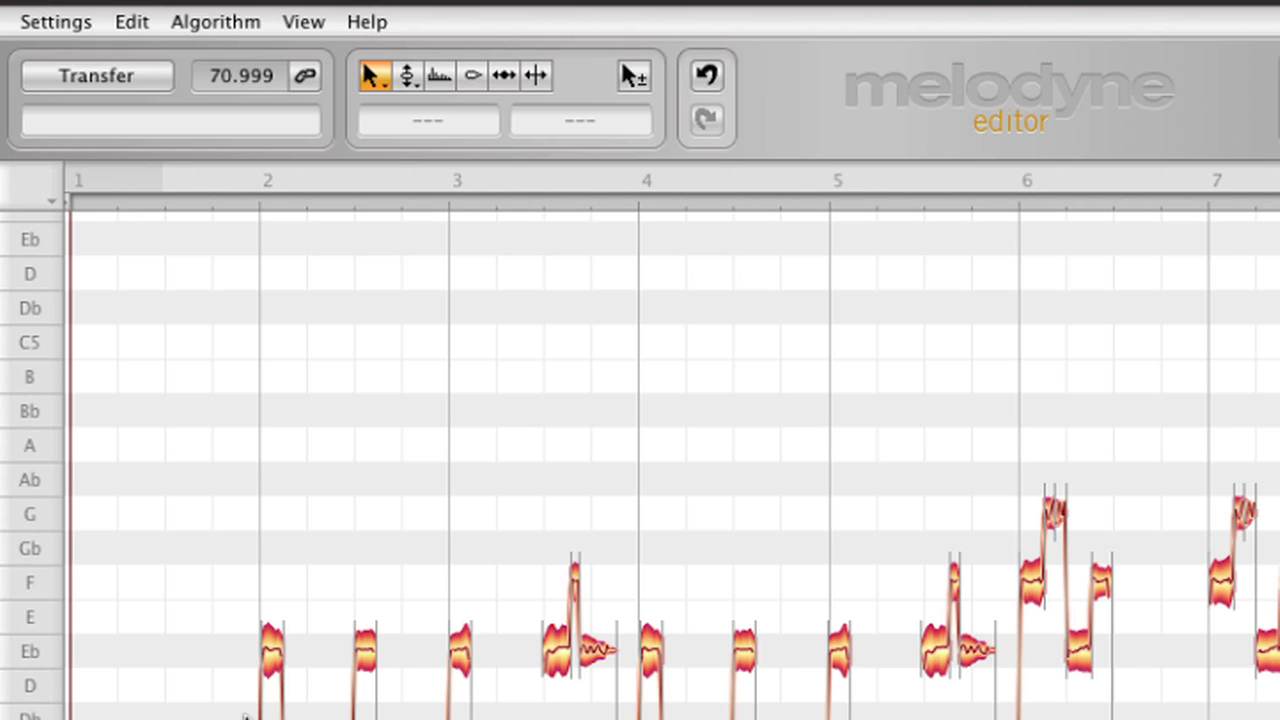
mouse_move(278, 612)
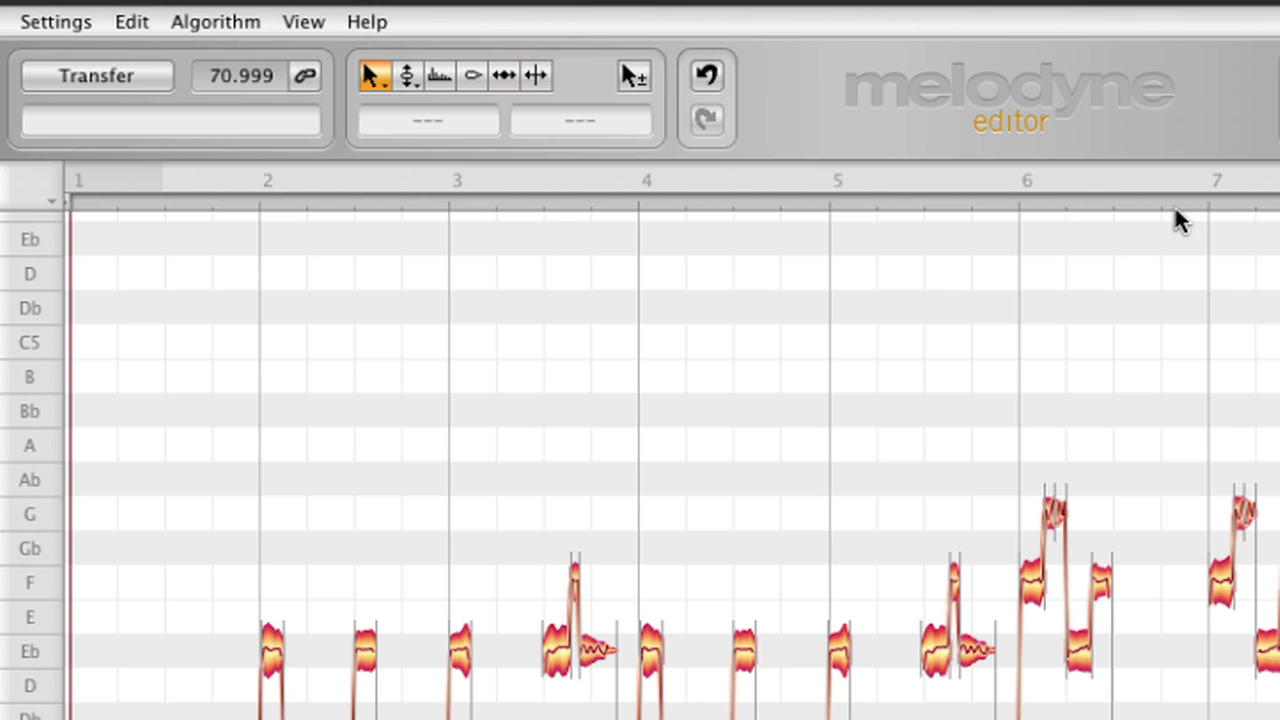
left_click(56, 20)
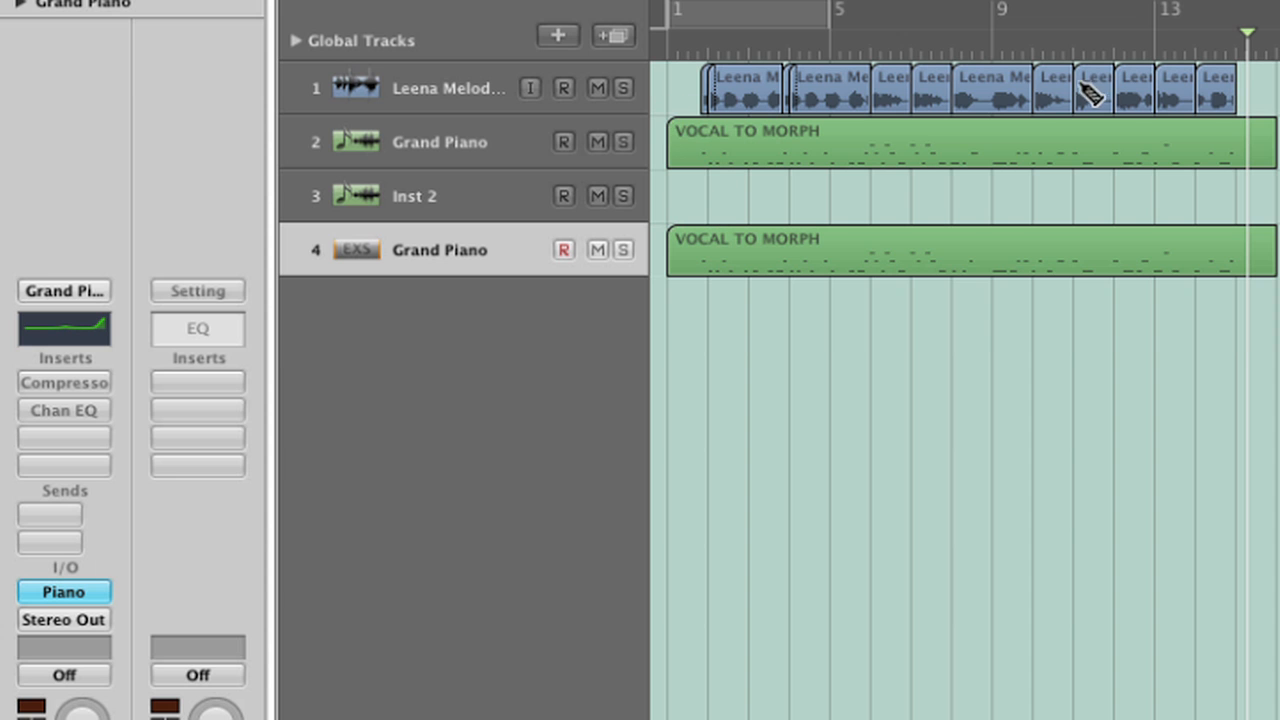
mouse_move(432, 140)
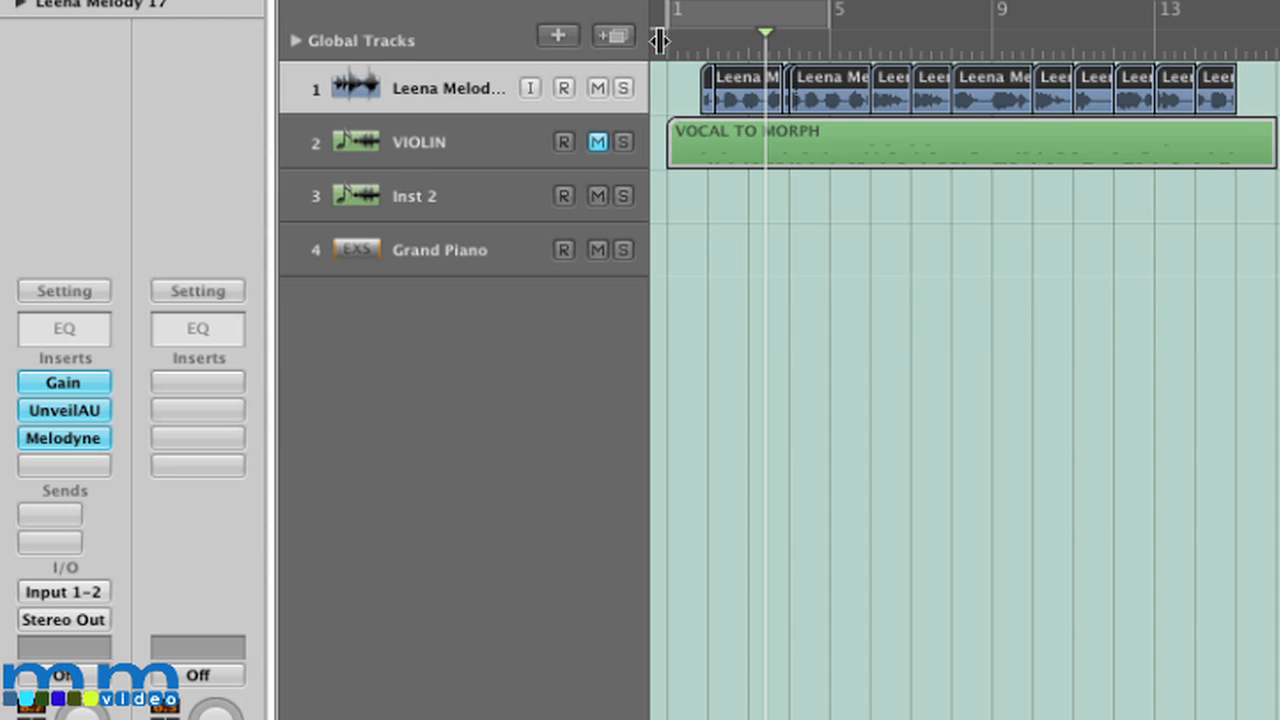
mouse_move(690, 48)
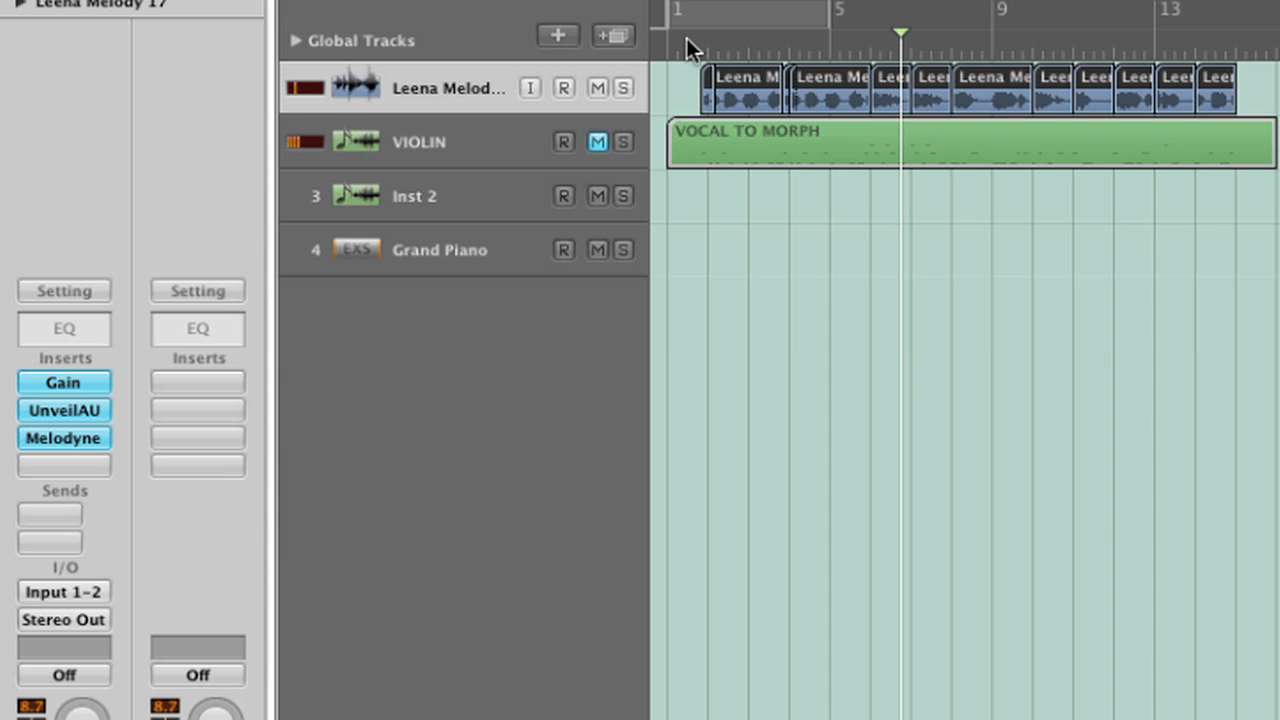
left_click(596, 142)
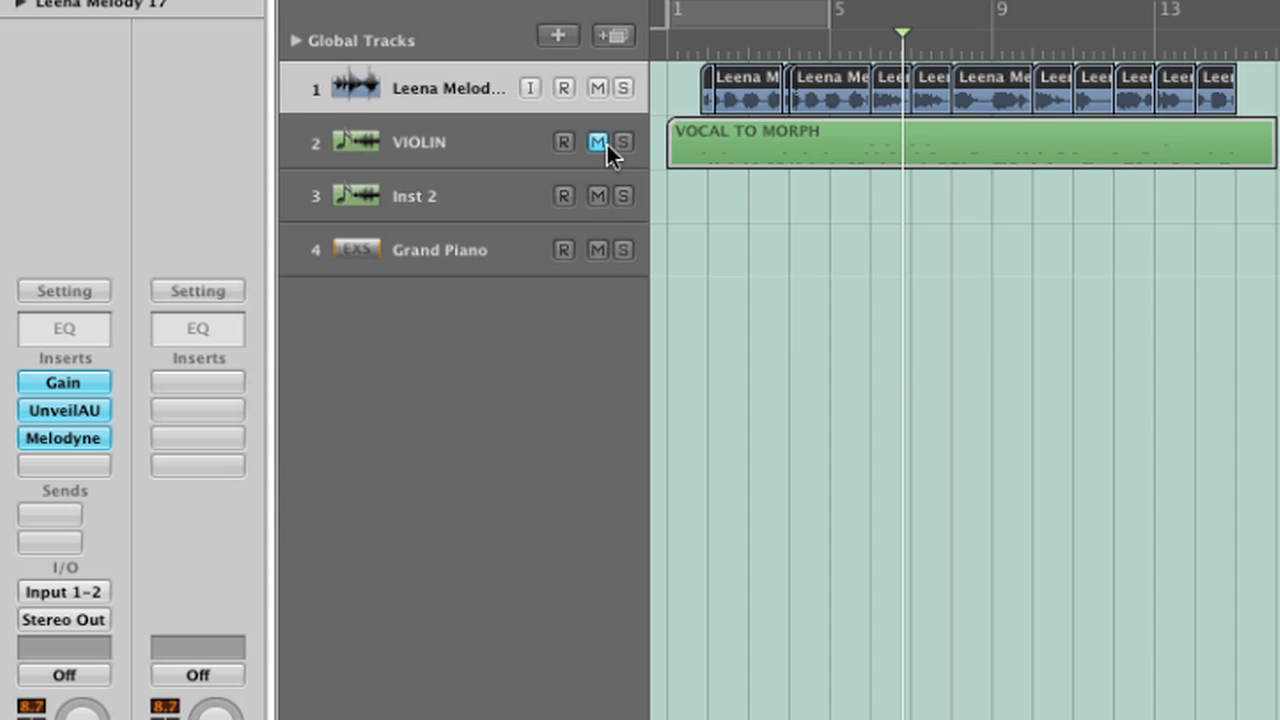
Unmute the VIOLIN track so the MIDI melody plays with the vocal.
left_click(596, 142)
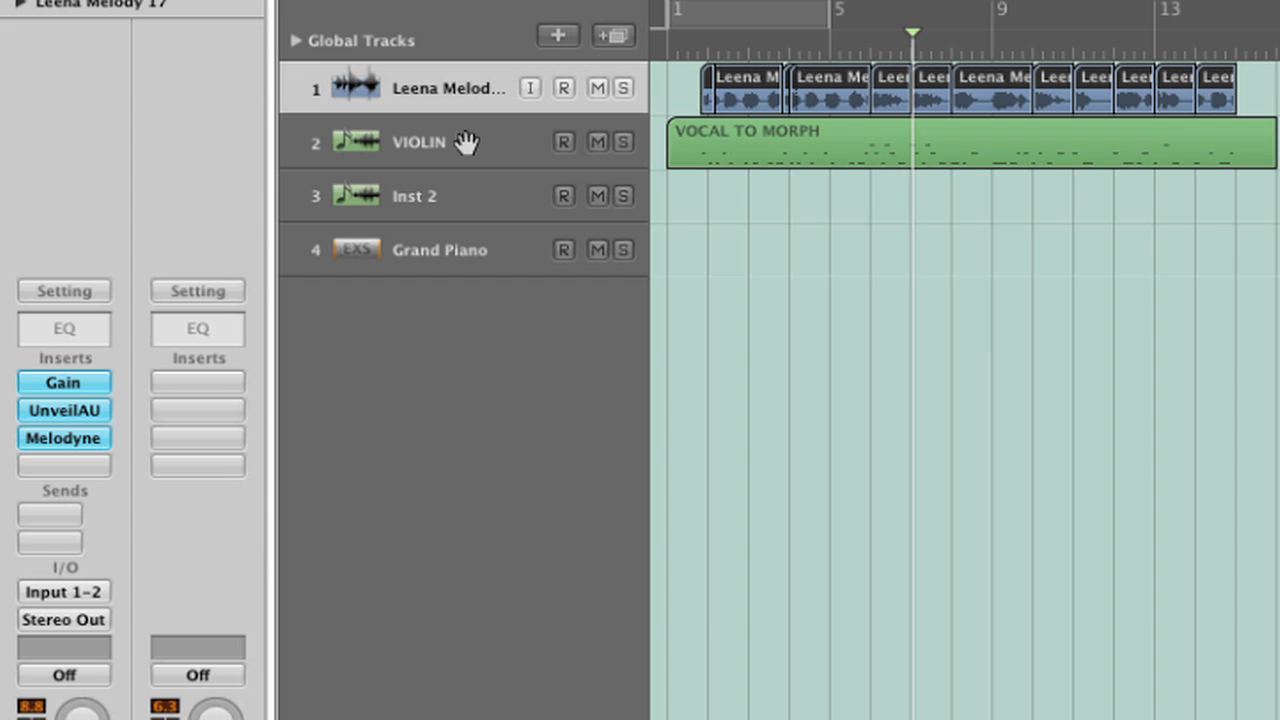
mouse_move(696, 180)
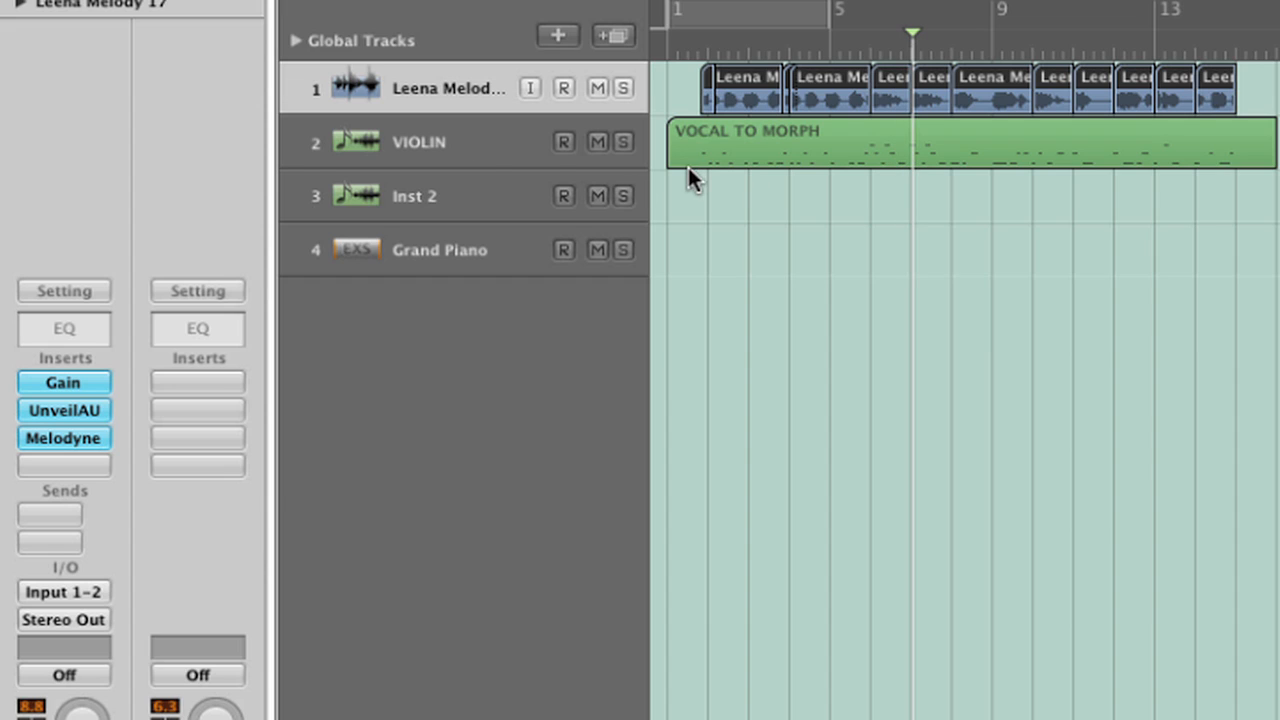
mouse_move(724, 110)
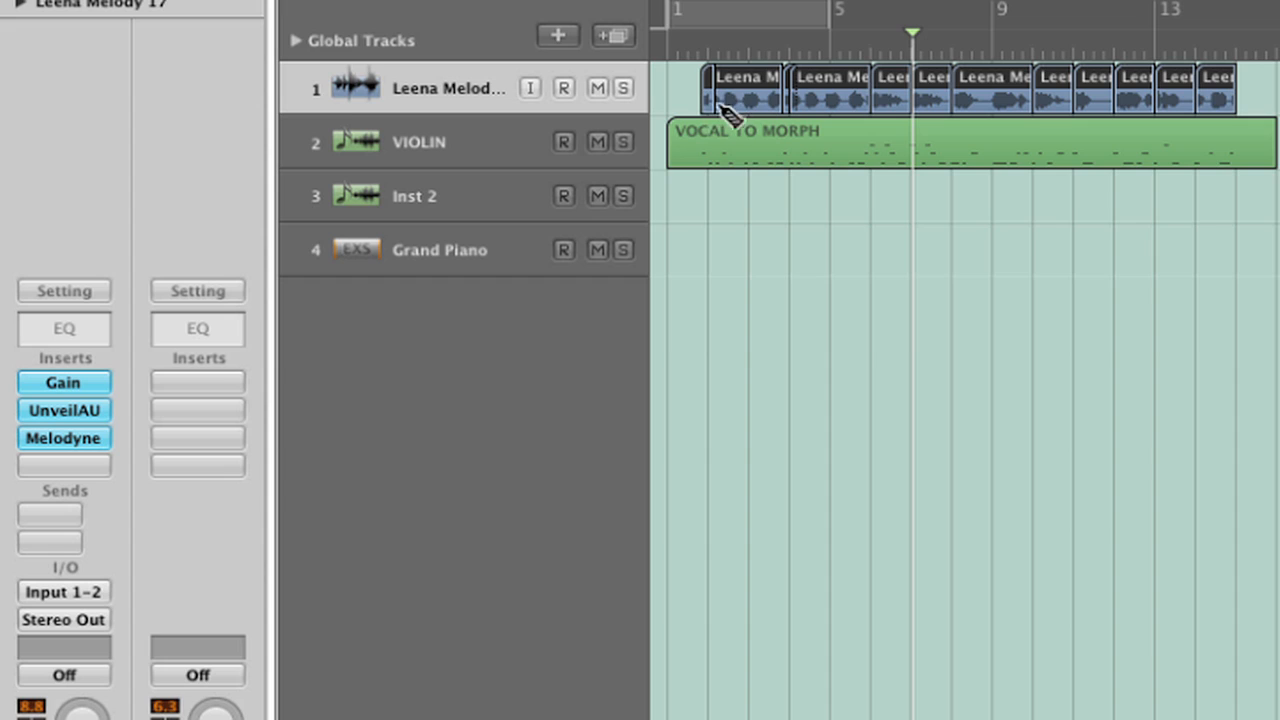
mouse_move(764, 210)
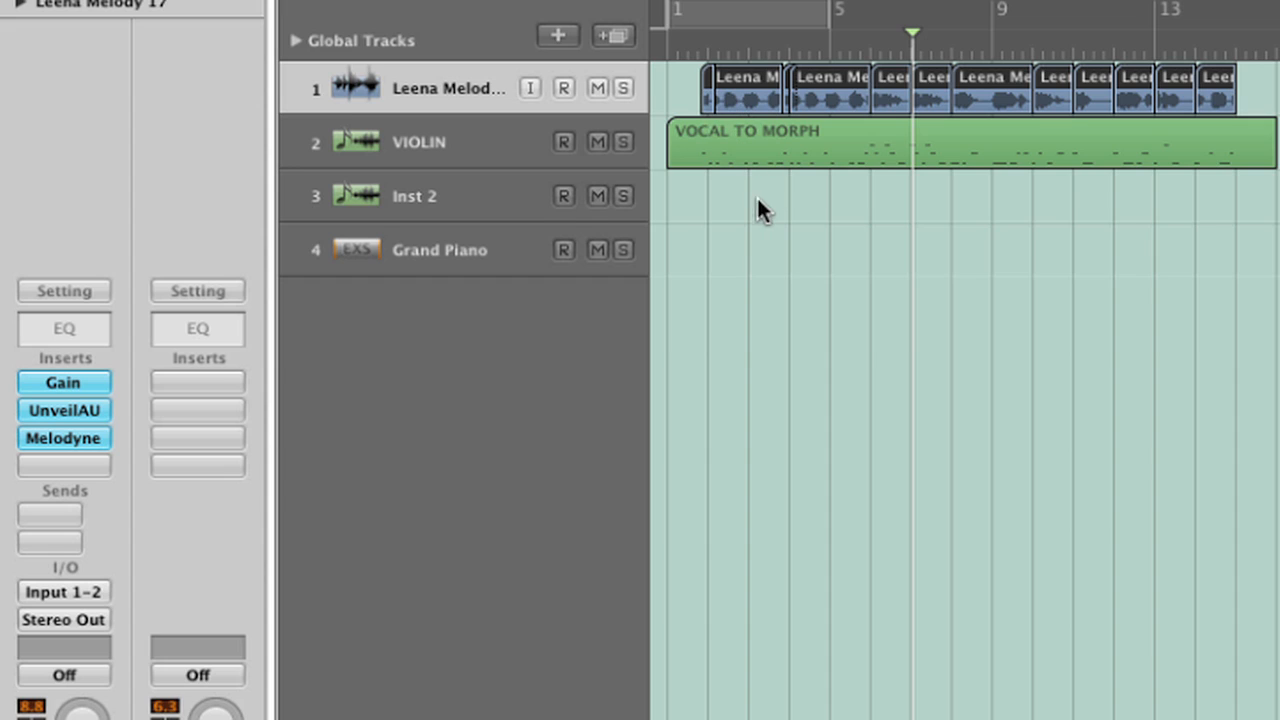
mouse_move(770, 164)
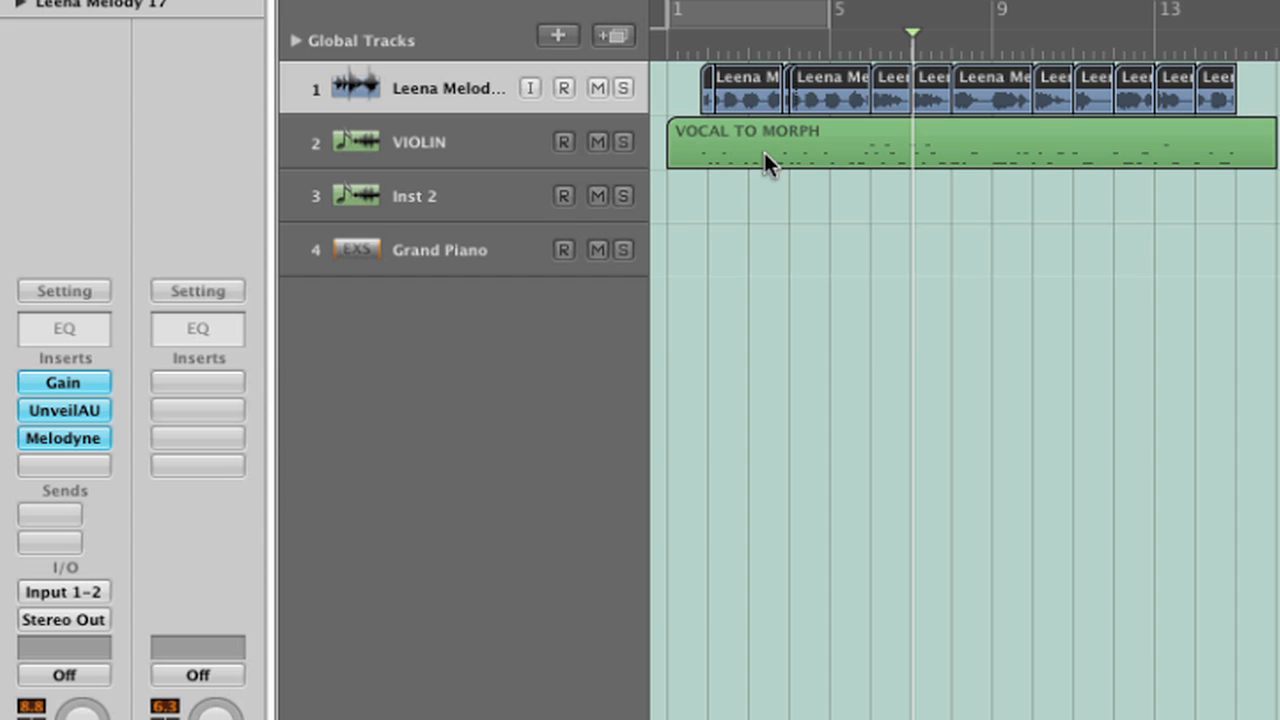
mouse_move(690, 56)
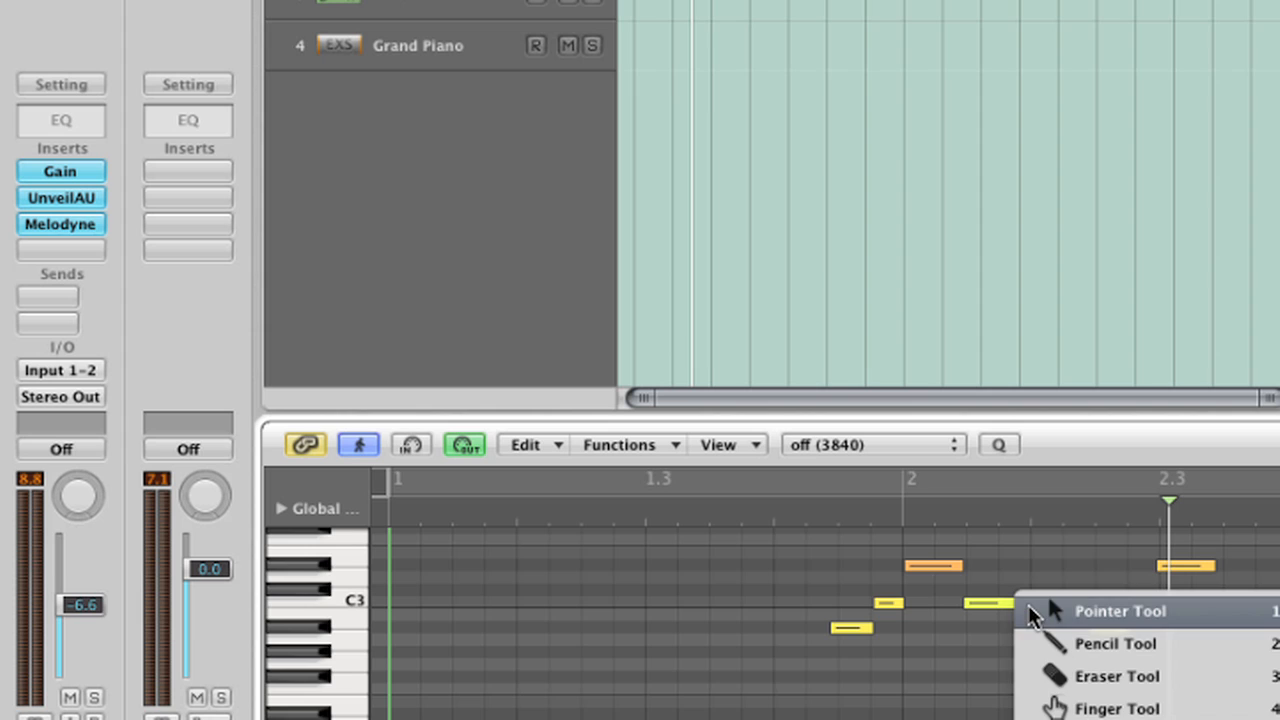
Open the VOCAL TO MORPH region in the Piano Roll to show its MIDI notes.
left_click(1120, 612)
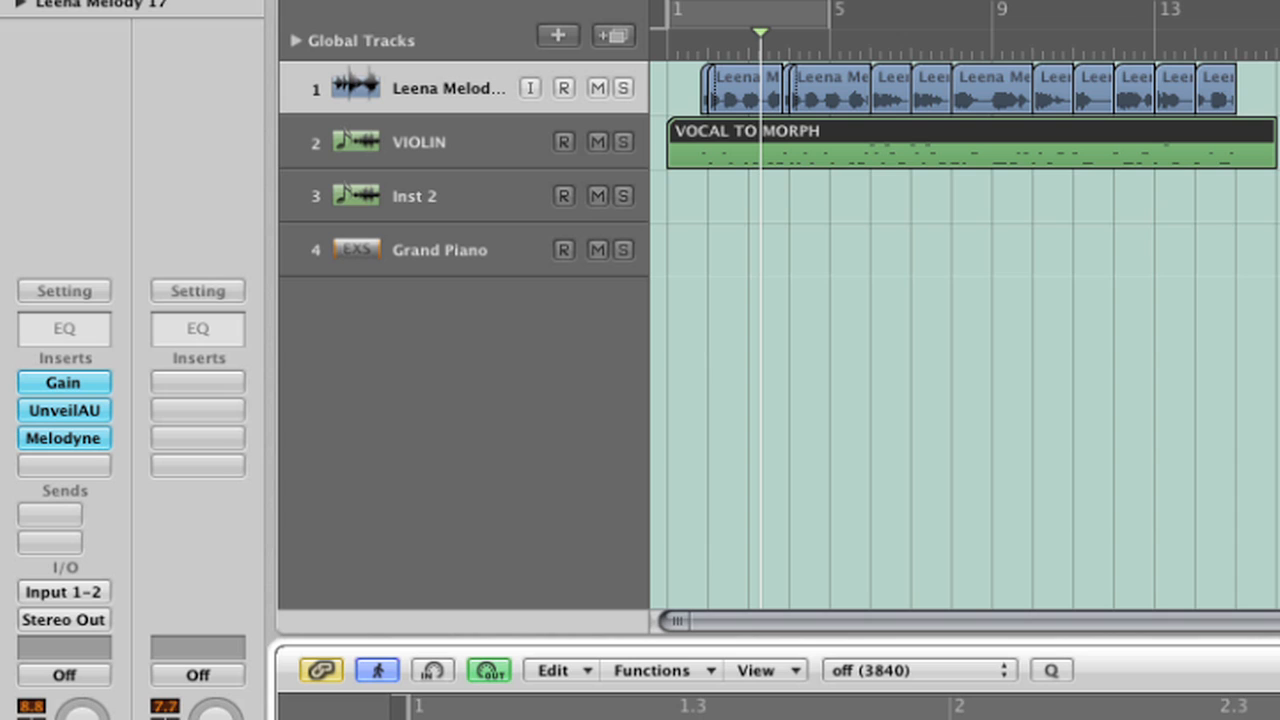
mouse_move(1016, 428)
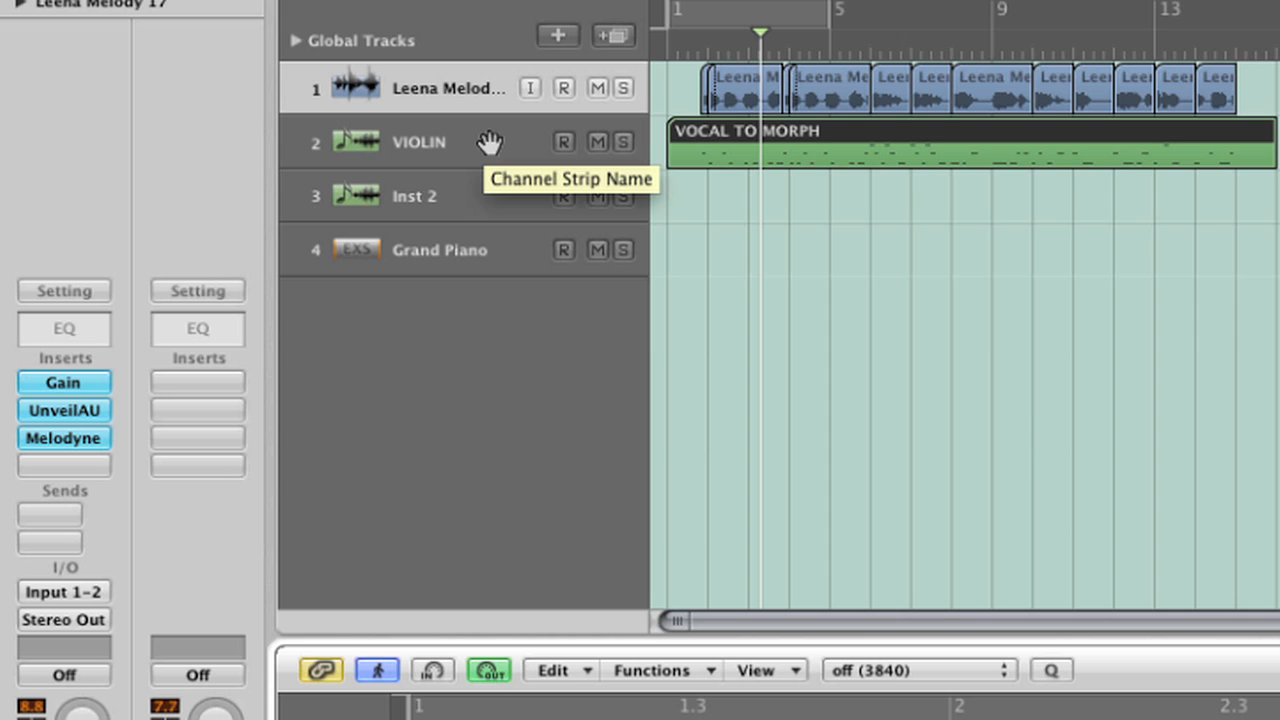
mouse_move(452, 142)
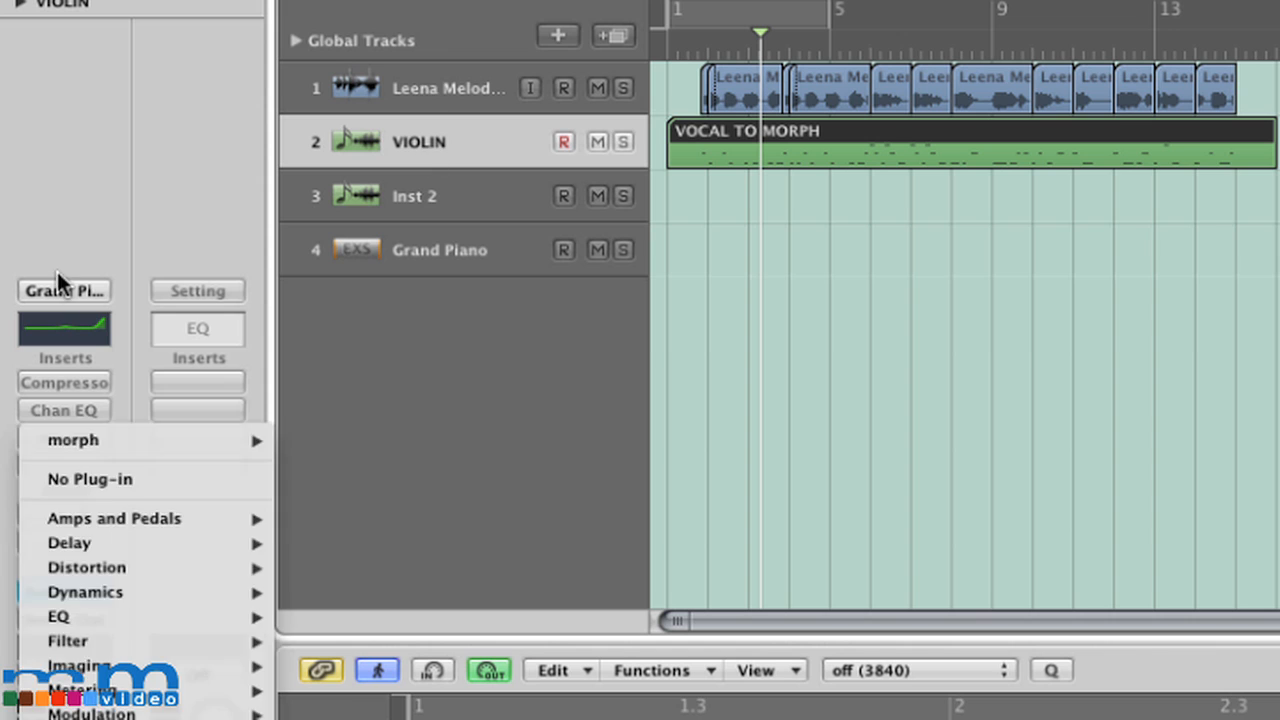
Insert the Prosoniq Morph plug-in on the VIOLIN channel strip.
left_click(72, 440)
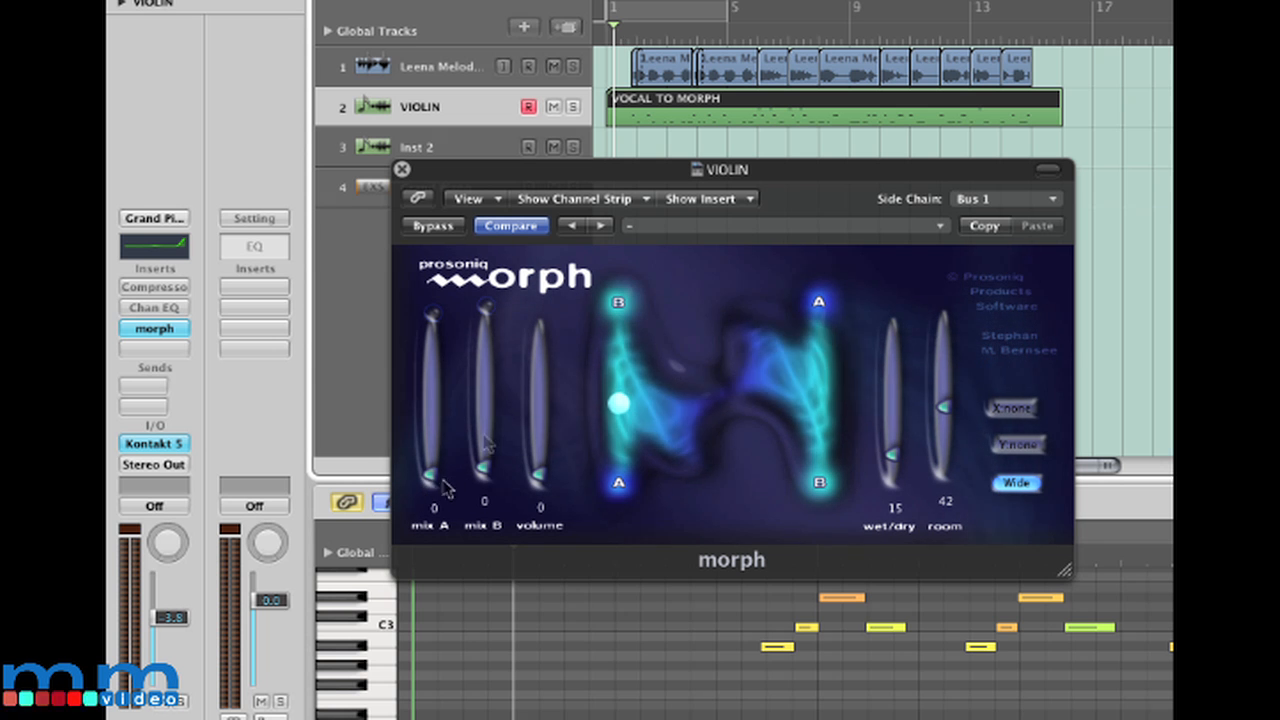
Raise the Morph volume to about 70 and push the blend from A fully to B.
left_click_drag(430, 470, 430, 340)
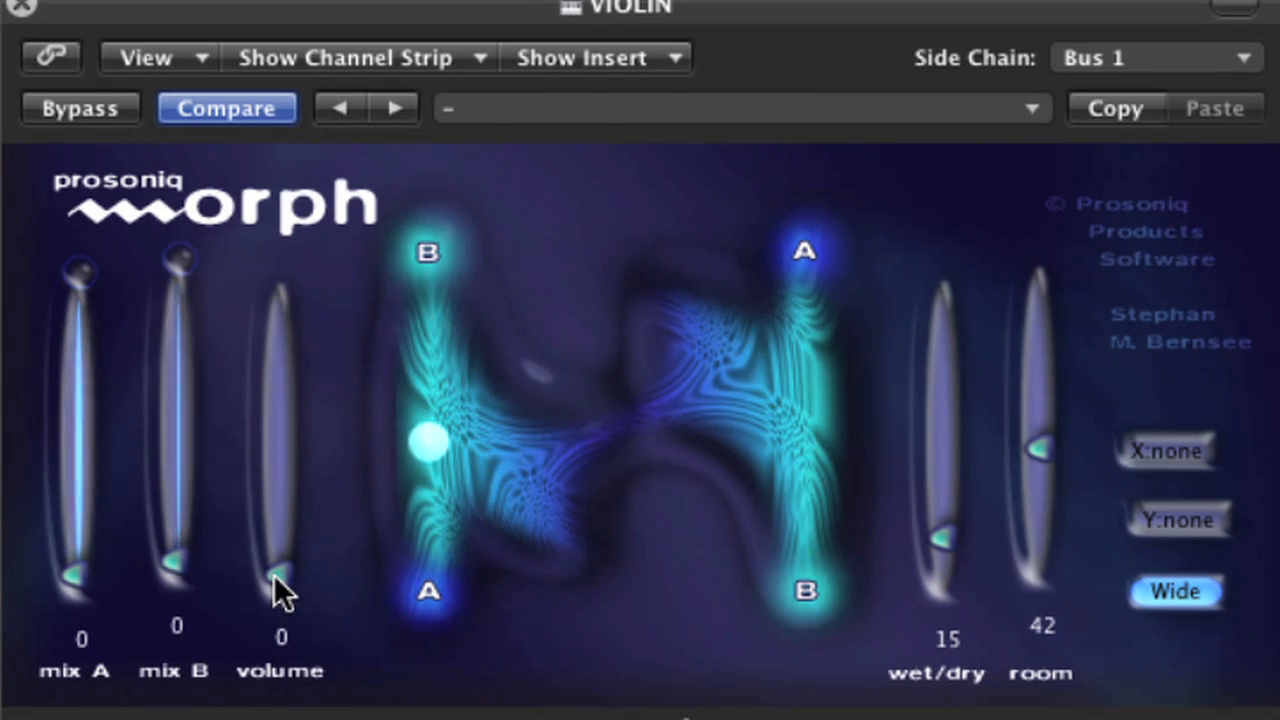
left_click_drag(280, 580, 280, 444)
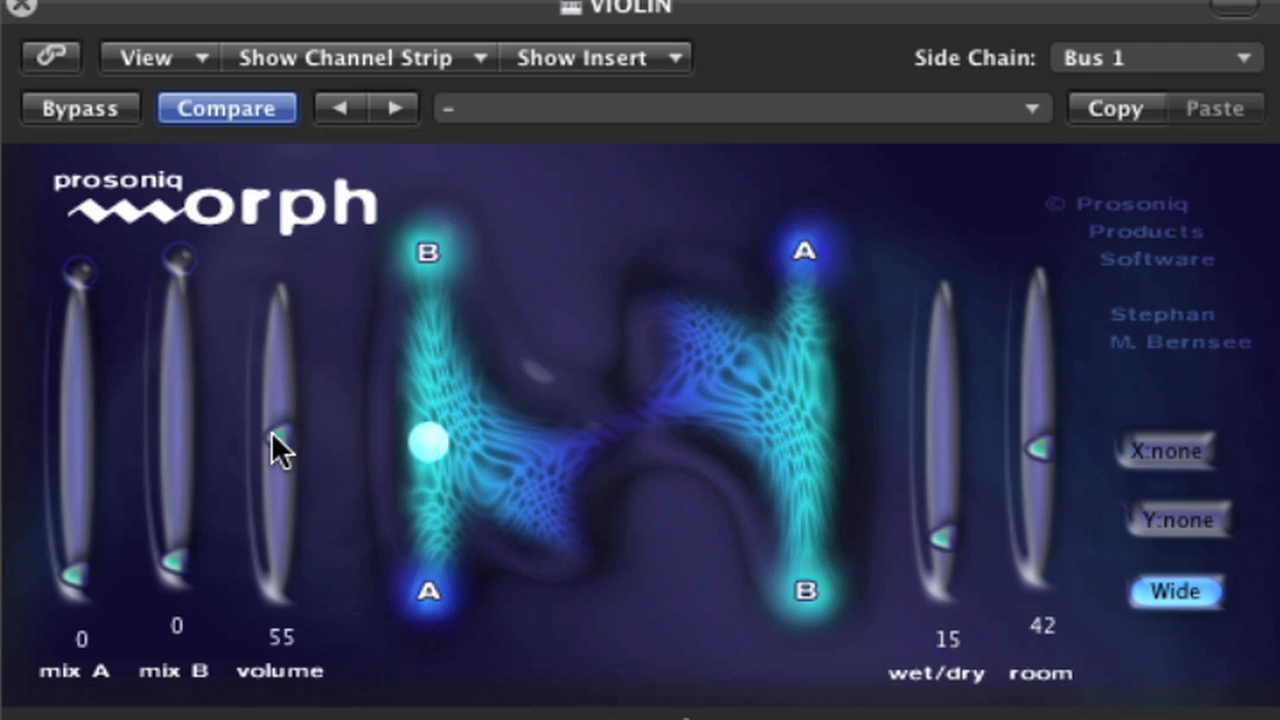
left_click_drag(282, 444, 282, 400)
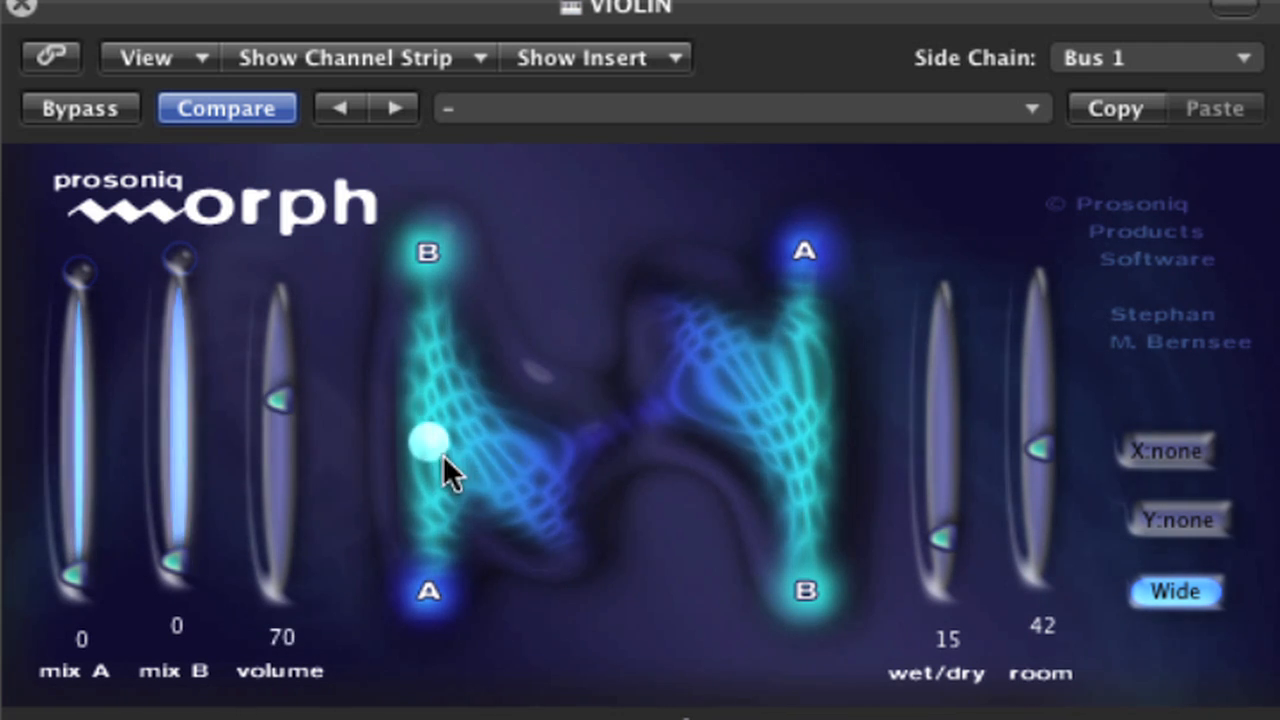
left_click_drag(428, 464, 430, 380)
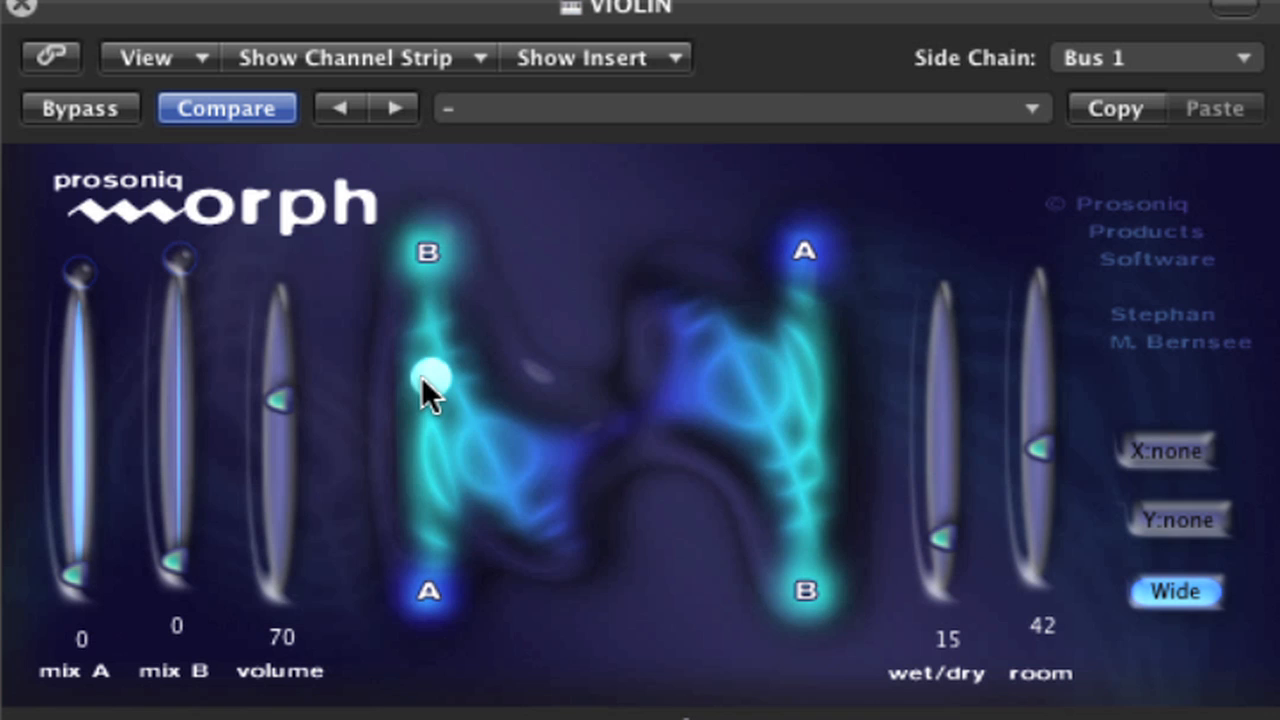
left_click_drag(428, 378, 428, 258)
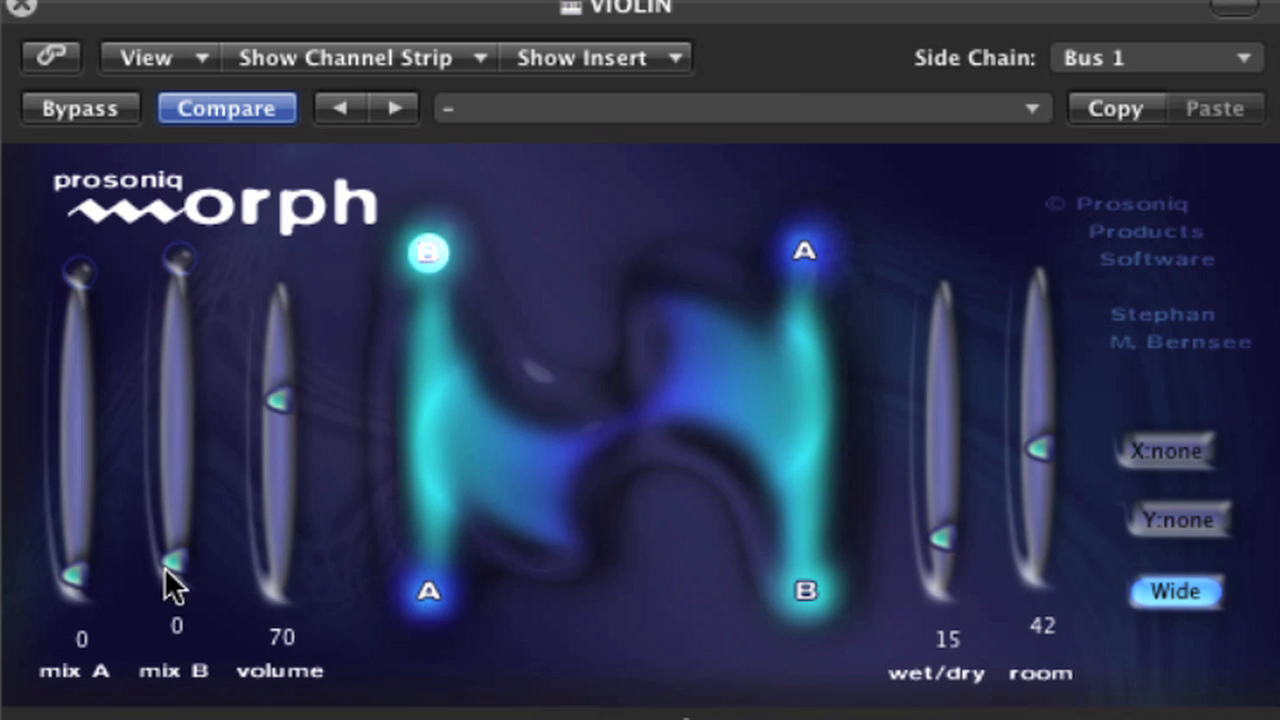
Sweep the blend down toward A and back up near pure B, auditioning mixes.
left_click_drag(428, 252, 428, 302)
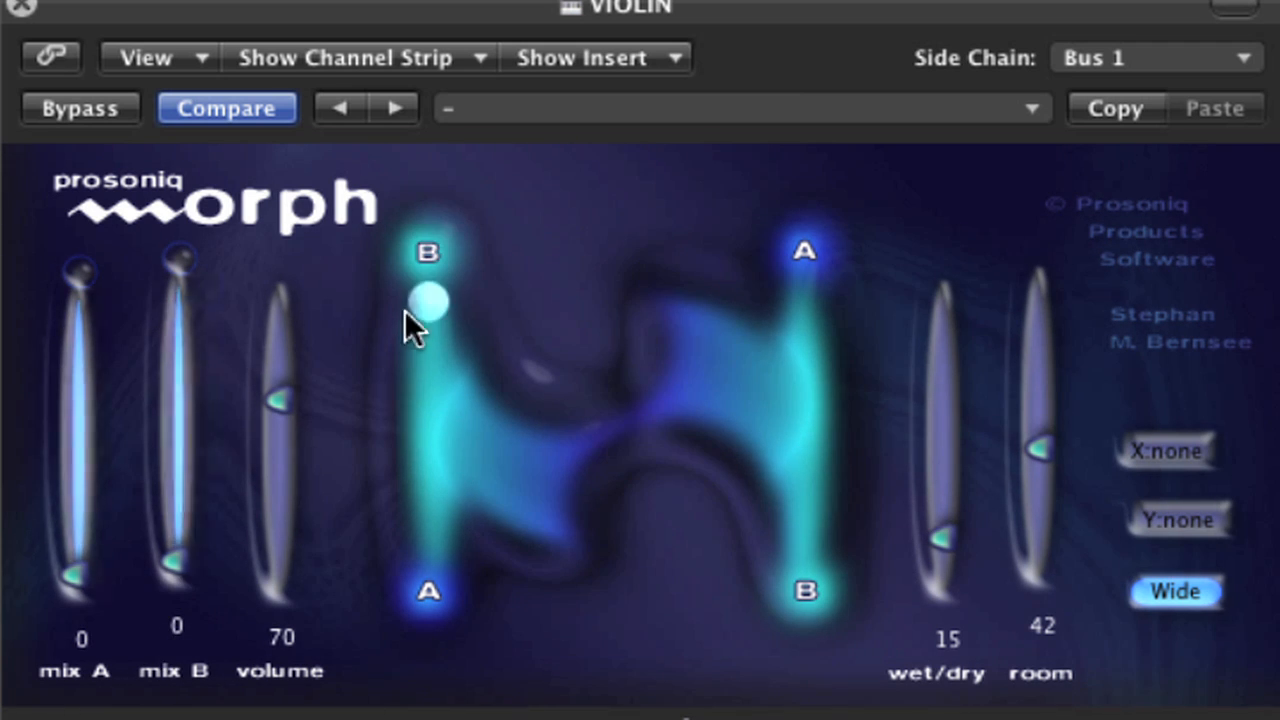
left_click_drag(428, 302, 428, 418)
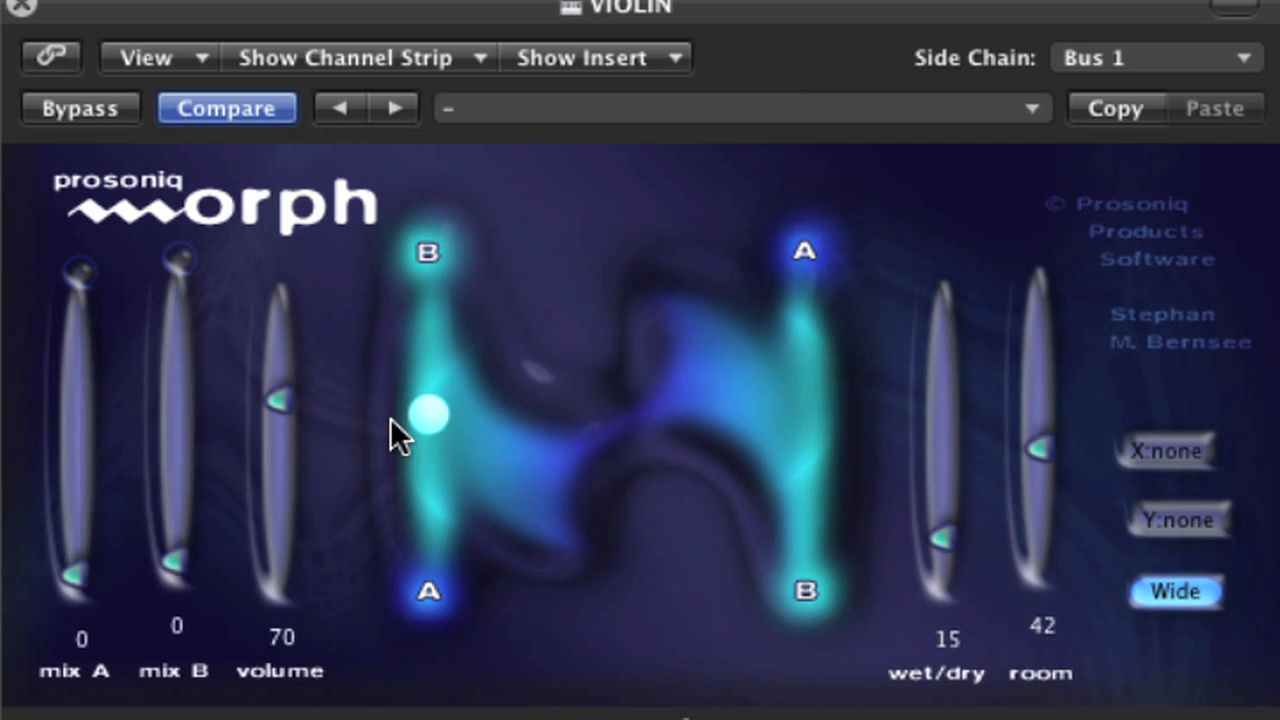
left_click_drag(424, 414, 424, 536)
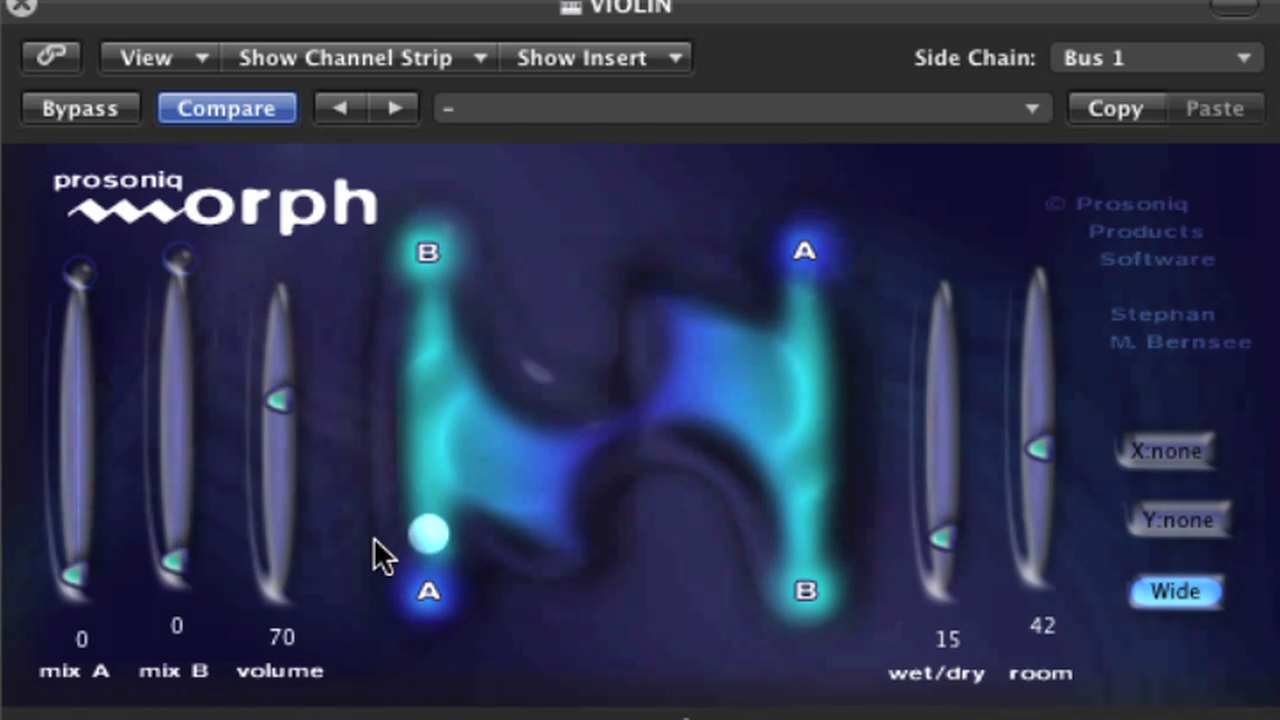
left_click_drag(428, 536, 428, 488)
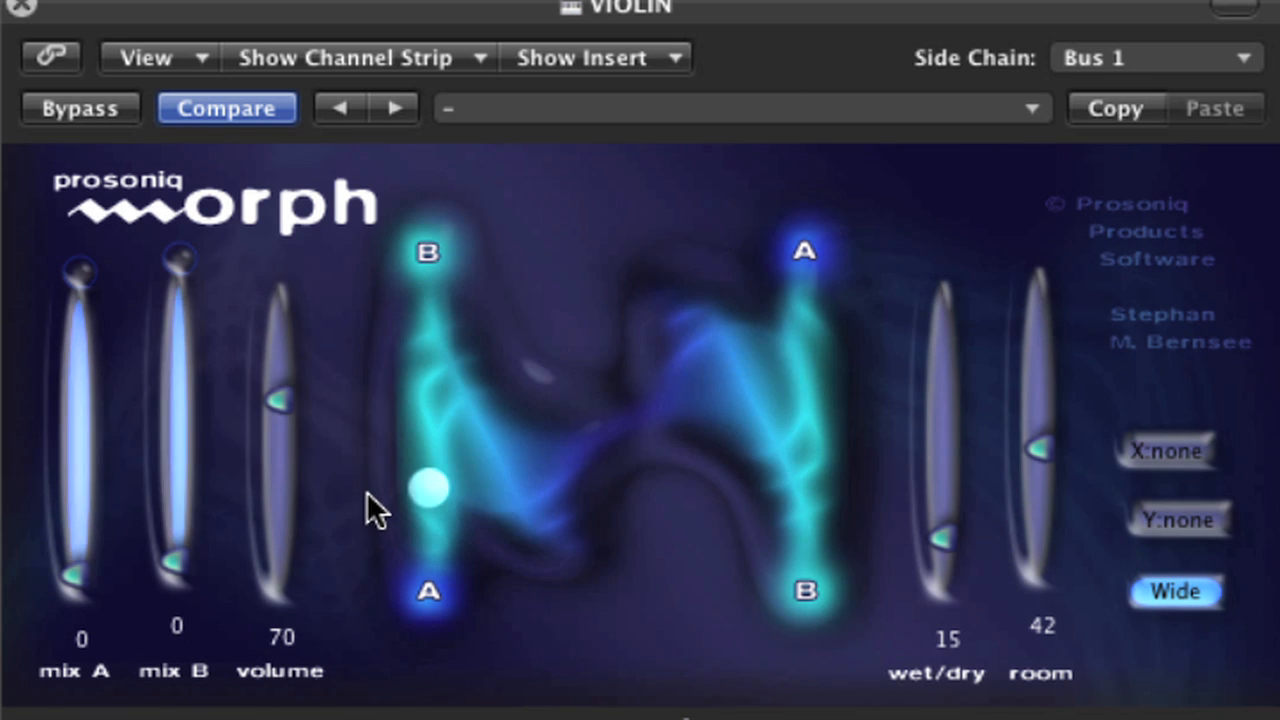
left_click_drag(430, 488, 430, 392)
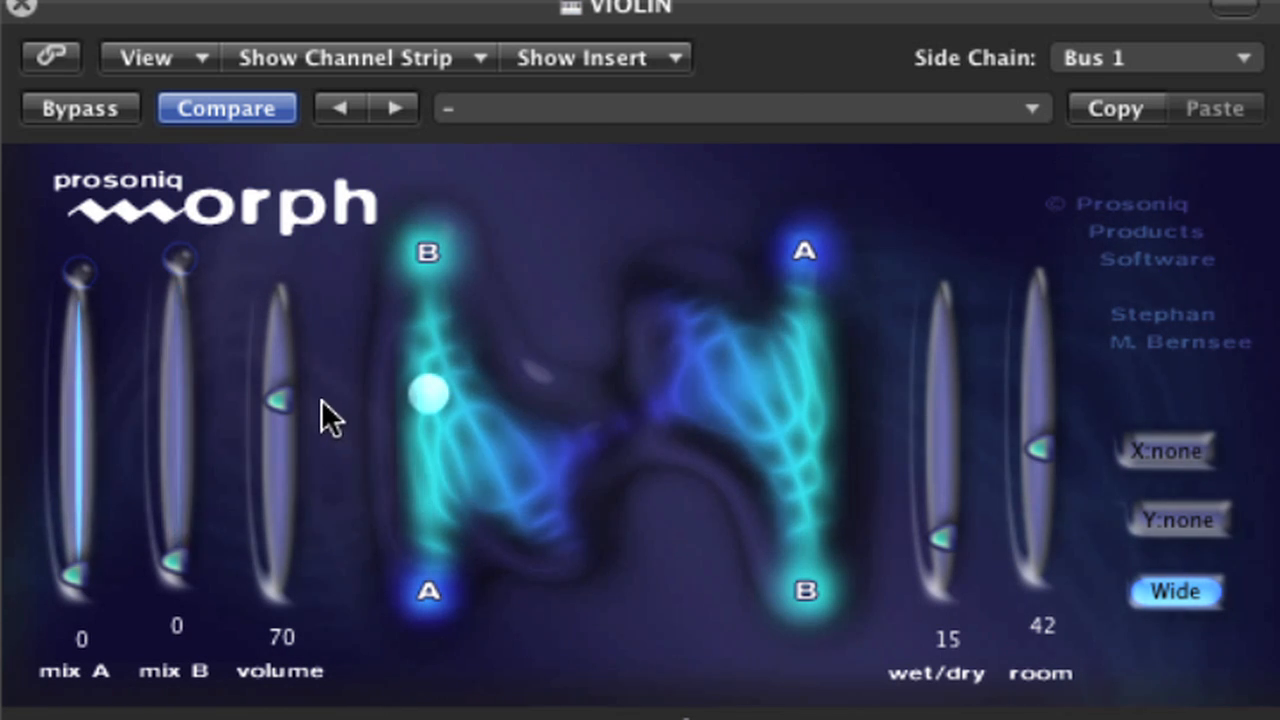
left_click_drag(430, 396, 436, 370)
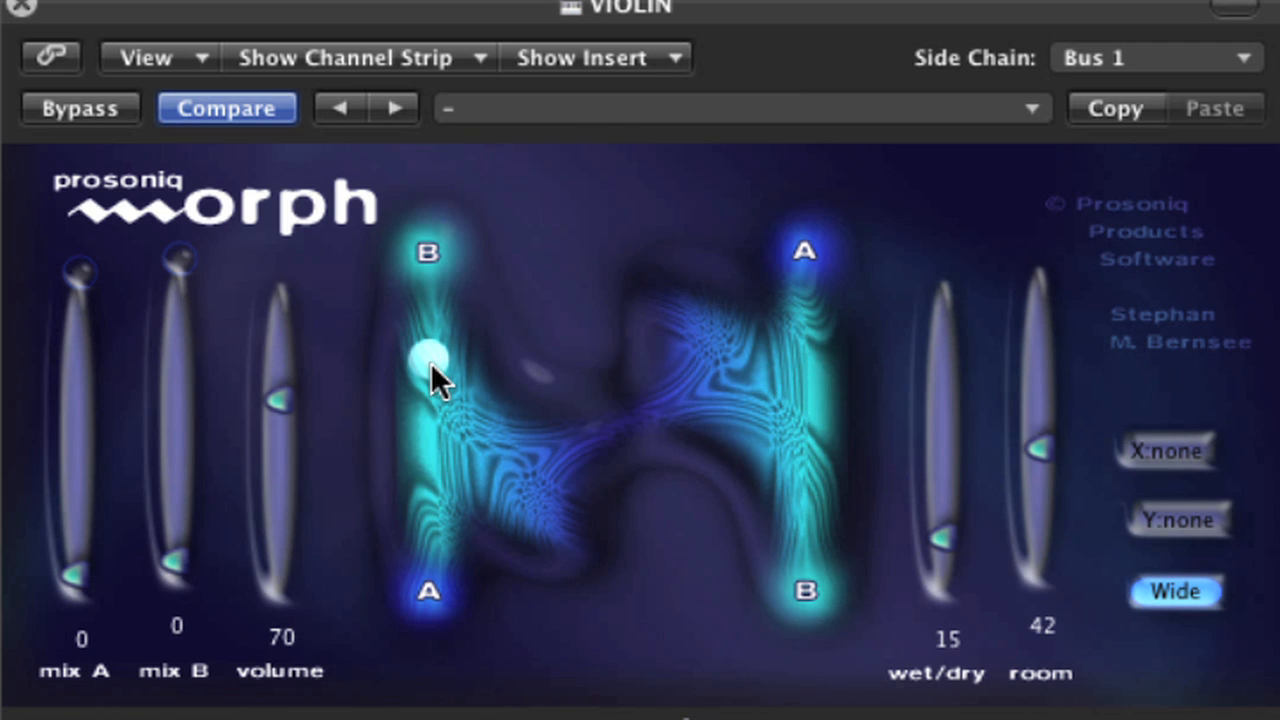
left_click_drag(424, 360, 424, 410)
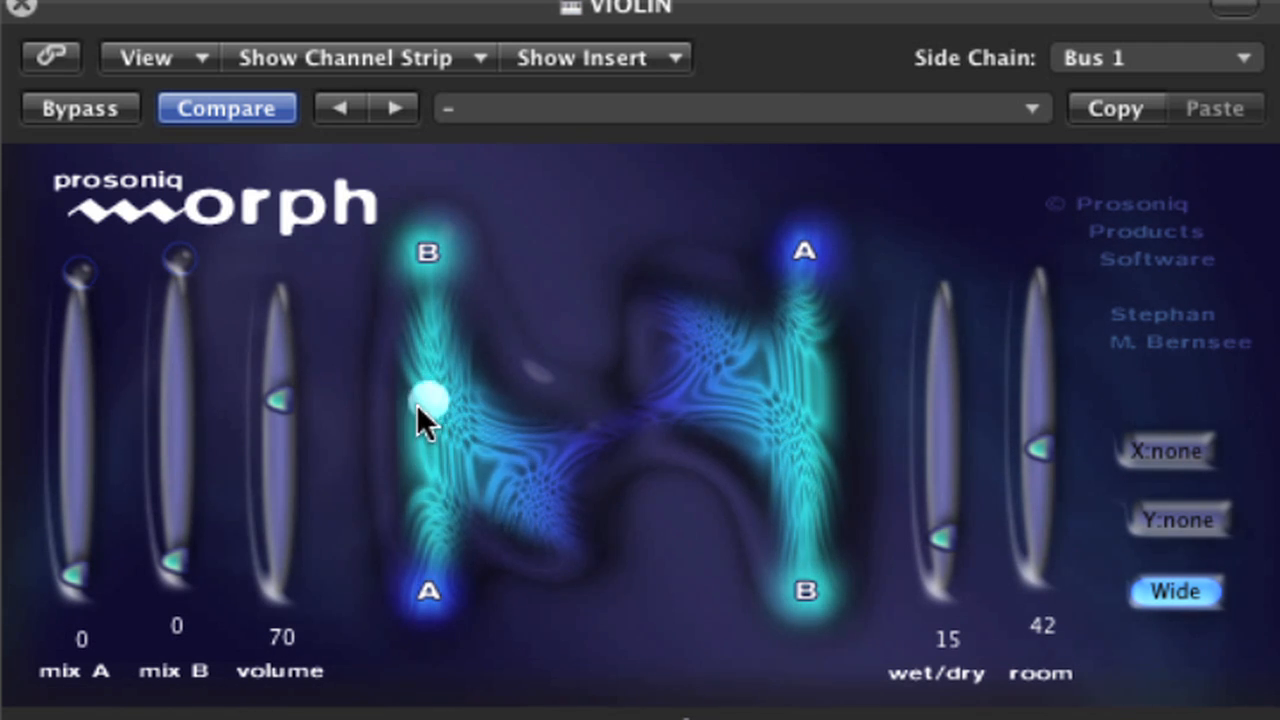
left_click_drag(424, 390, 424, 324)
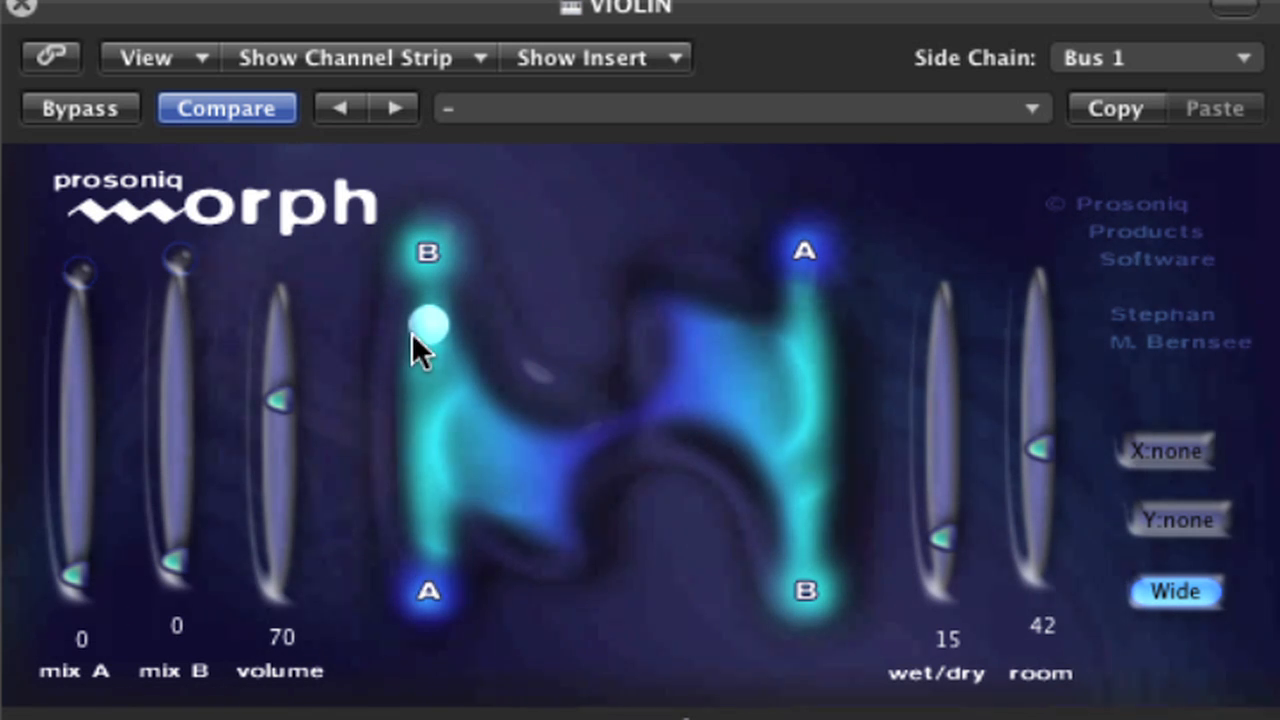
left_click_drag(428, 320, 428, 252)
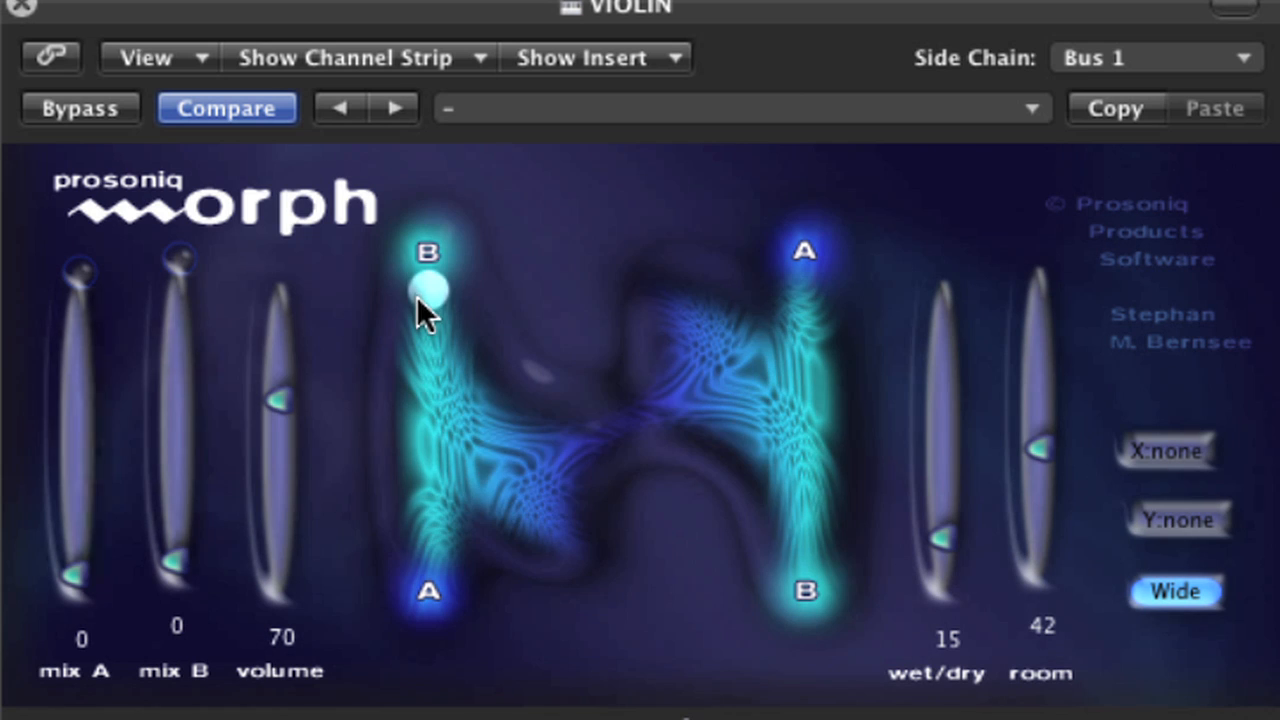
Swing the blend between near-A and near-B several times, passing through the centre.
left_click_drag(430, 290, 424, 390)
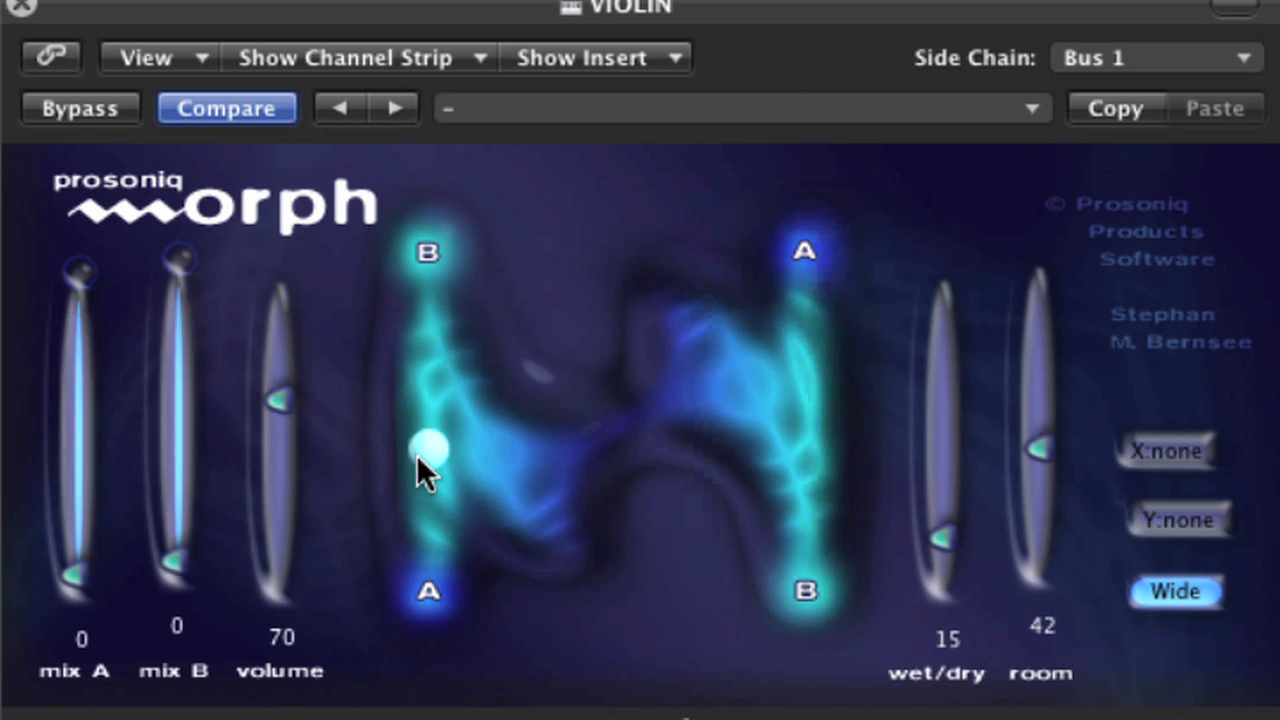
left_click_drag(428, 448, 428, 400)
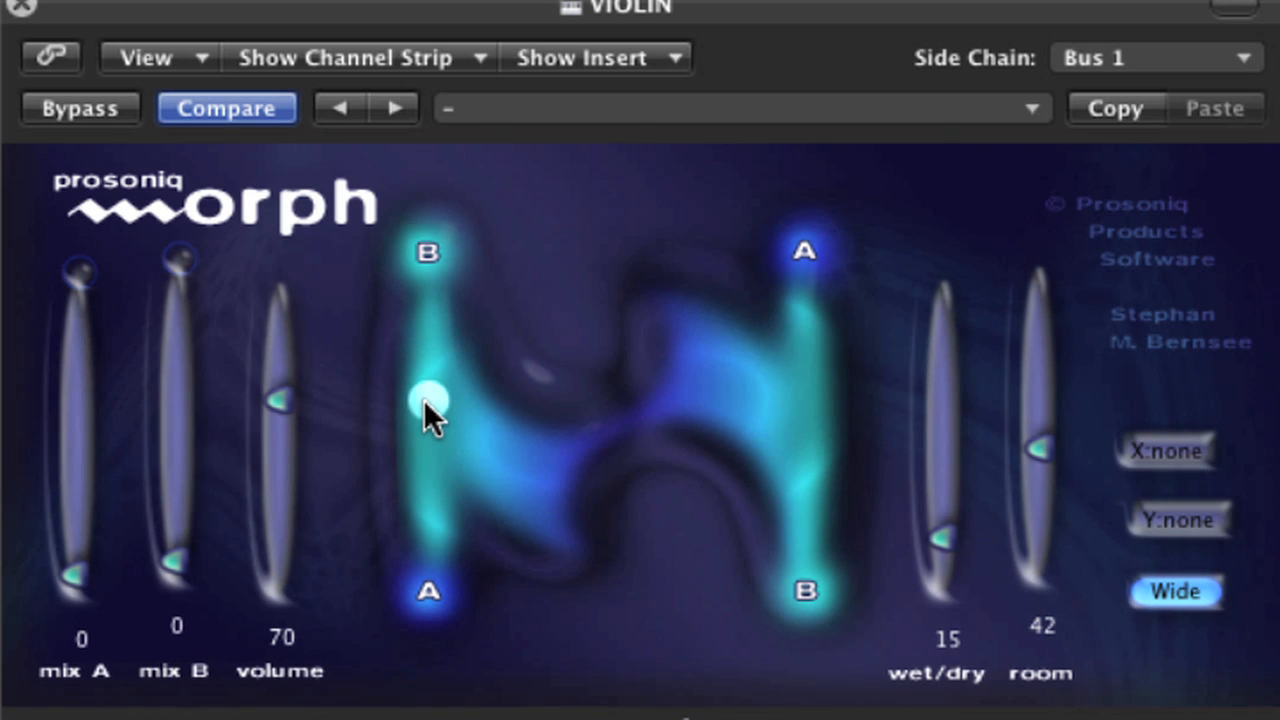
left_click_drag(430, 404, 430, 470)
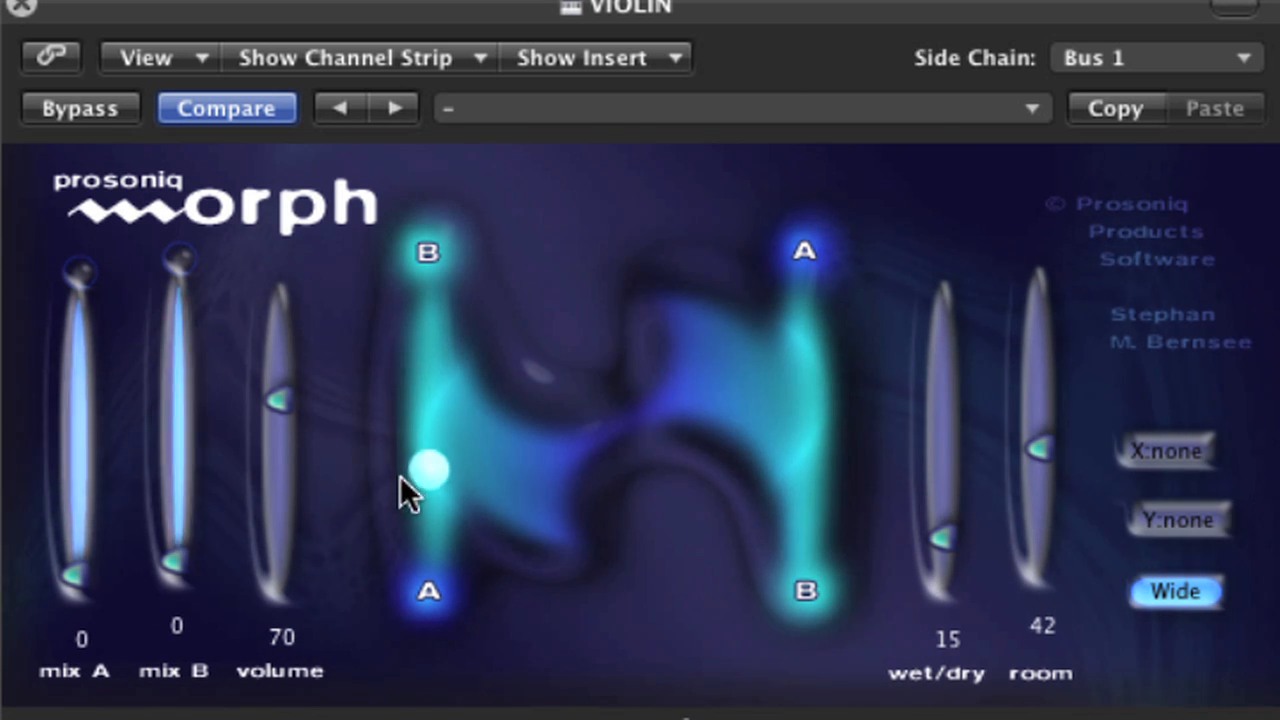
left_click_drag(430, 470, 430, 516)
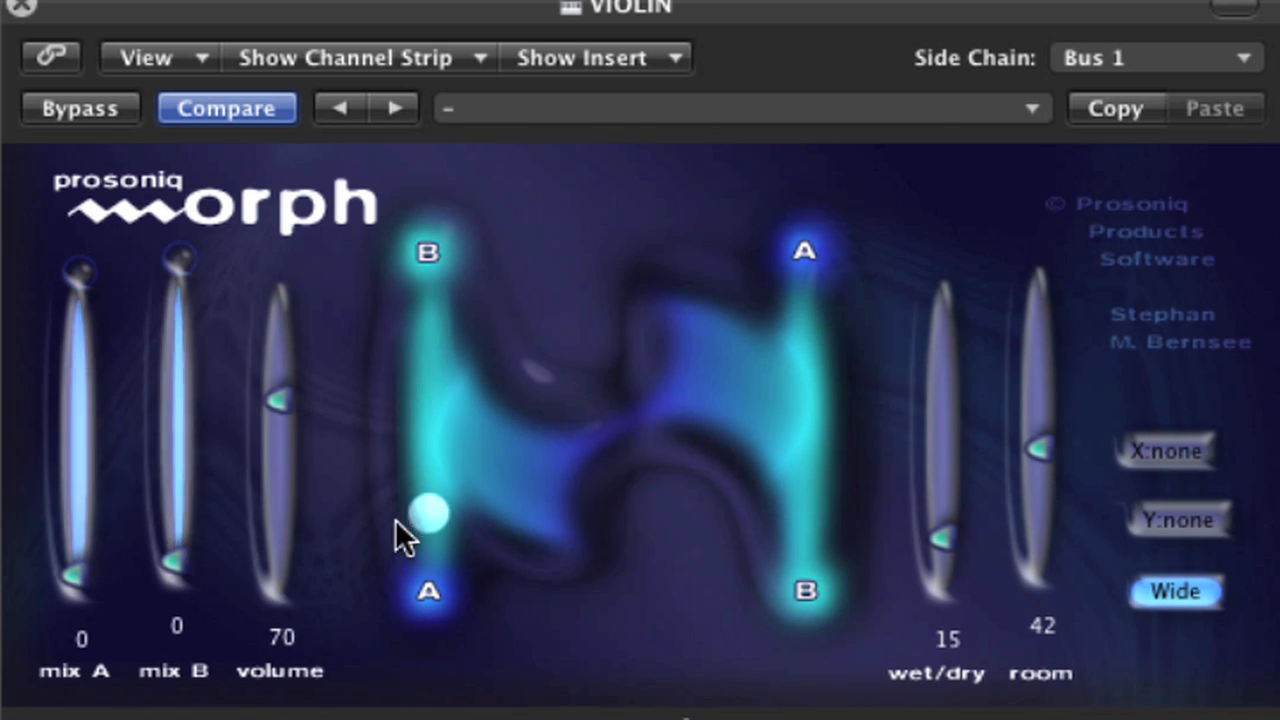
left_click_drag(430, 516, 430, 424)
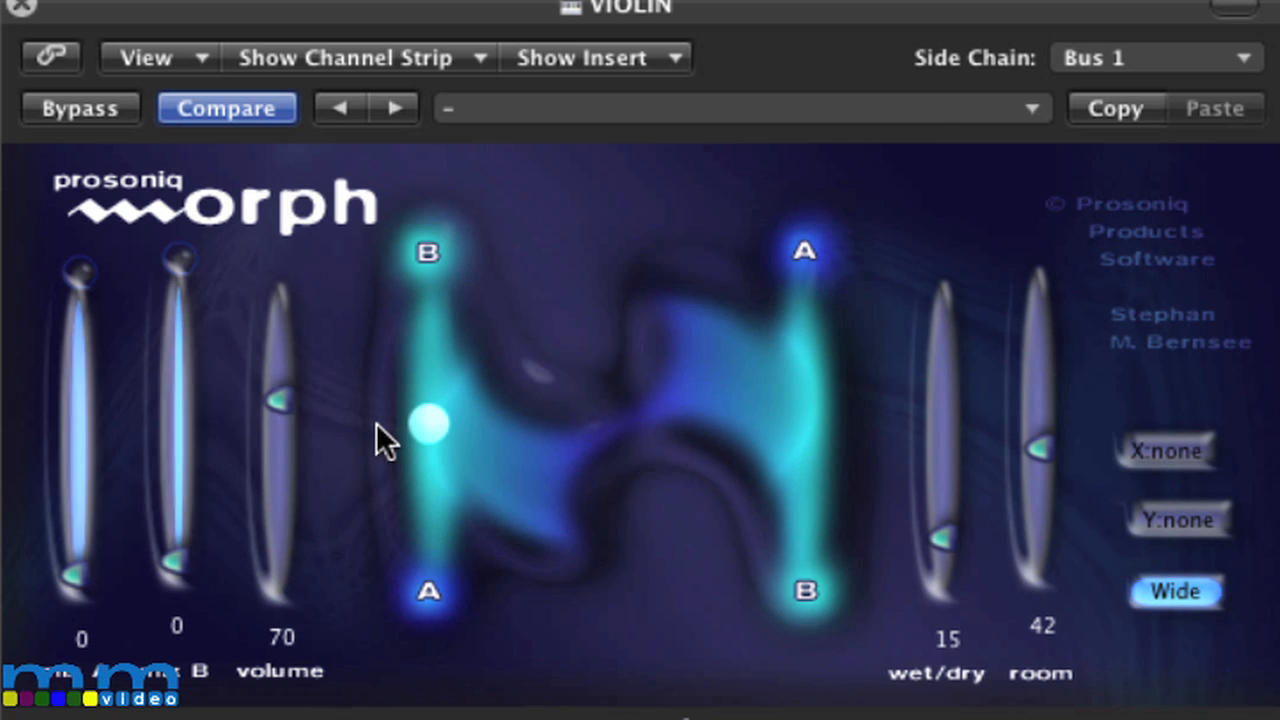
left_click_drag(430, 424, 430, 368)
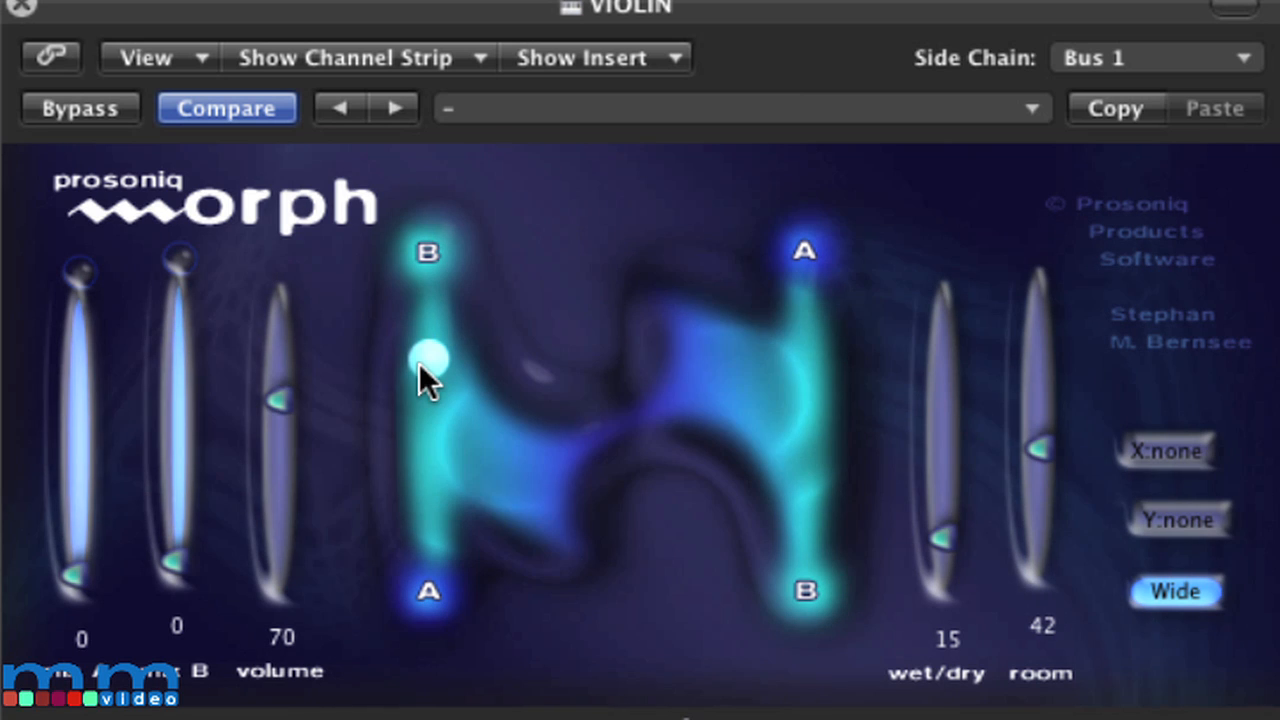
left_click_drag(430, 360, 430, 460)
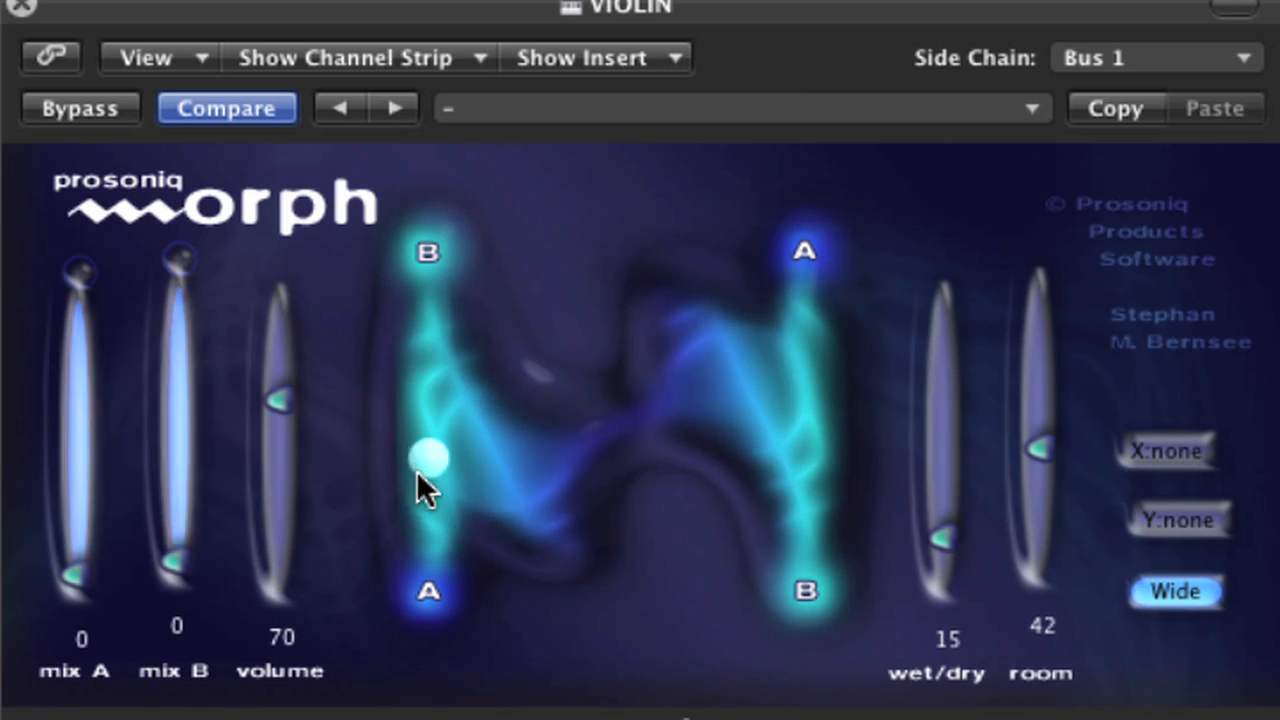
left_click_drag(430, 458, 424, 410)
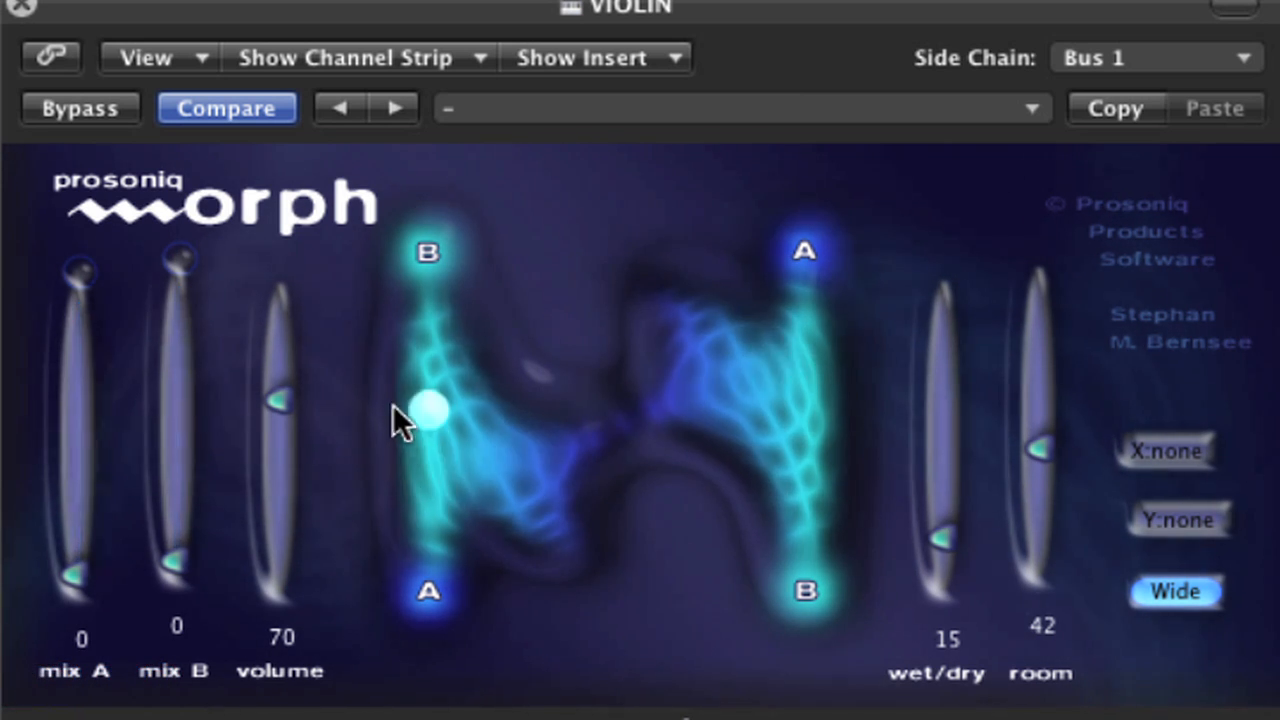
left_click_drag(428, 408, 428, 328)
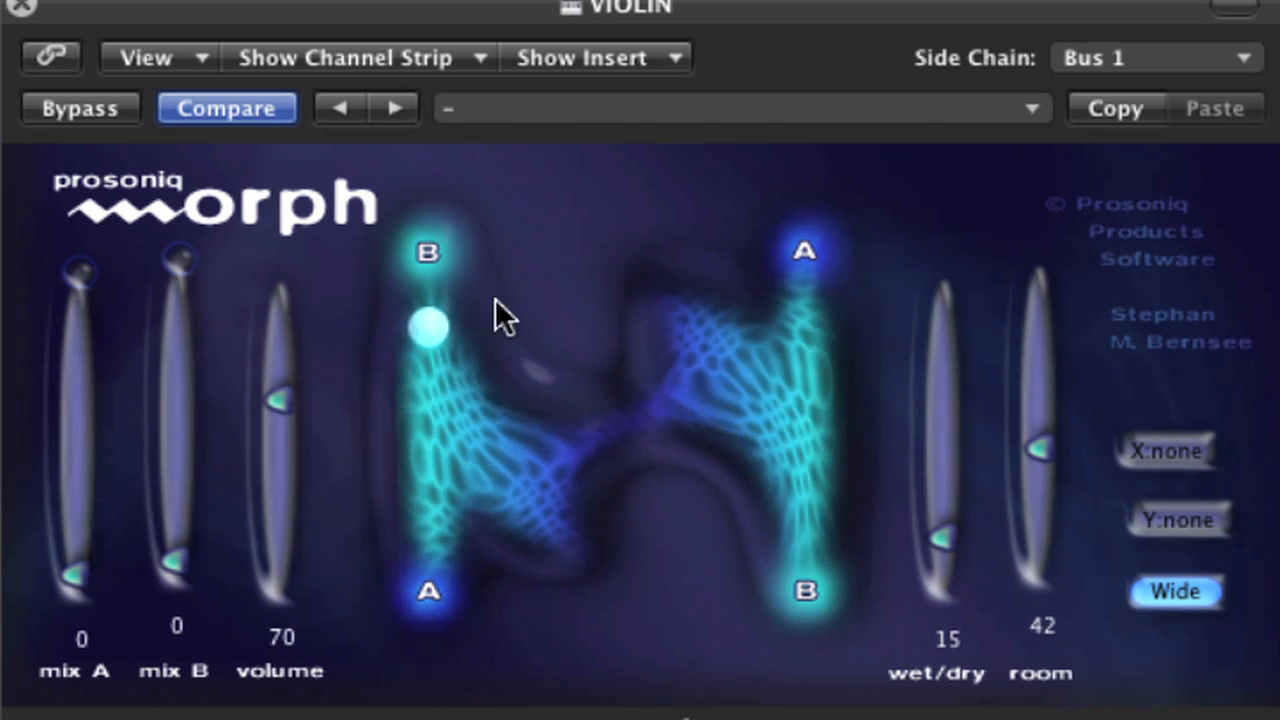
Move the morph ball toward the centre, then down to corner A and along the bottom edge.
left_click_drag(428, 328, 544, 344)
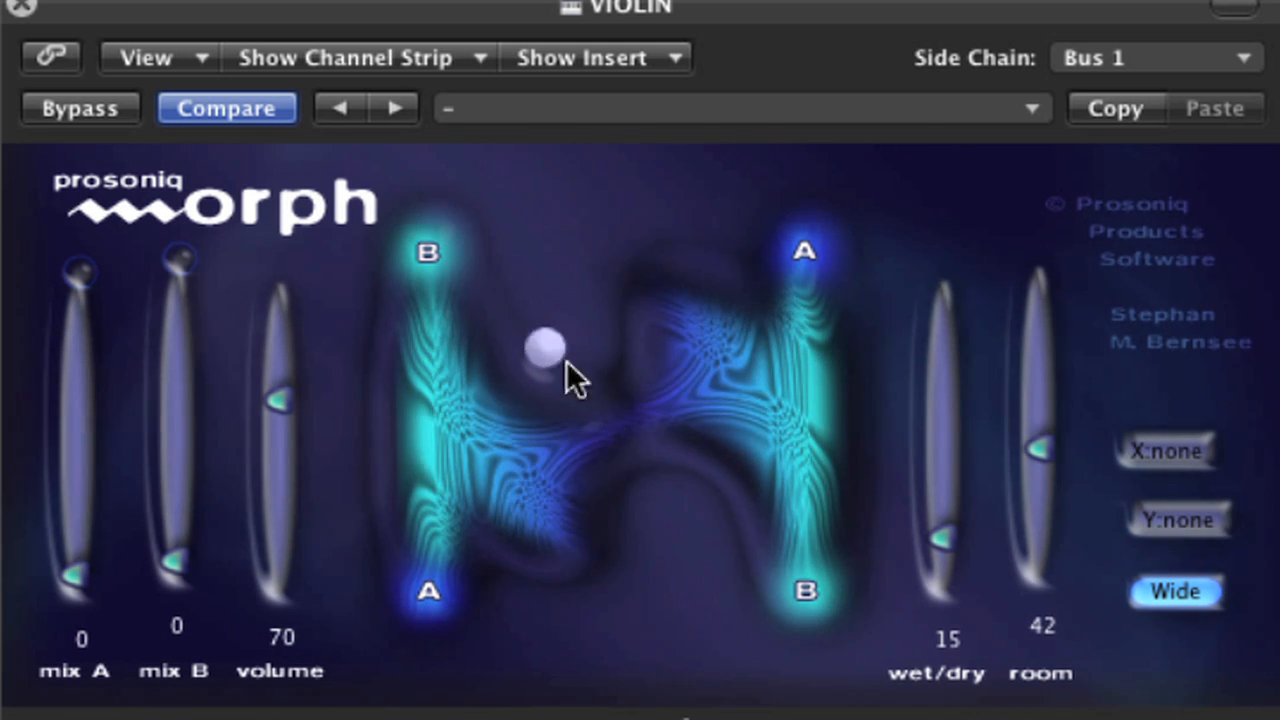
left_click_drag(544, 348, 804, 592)
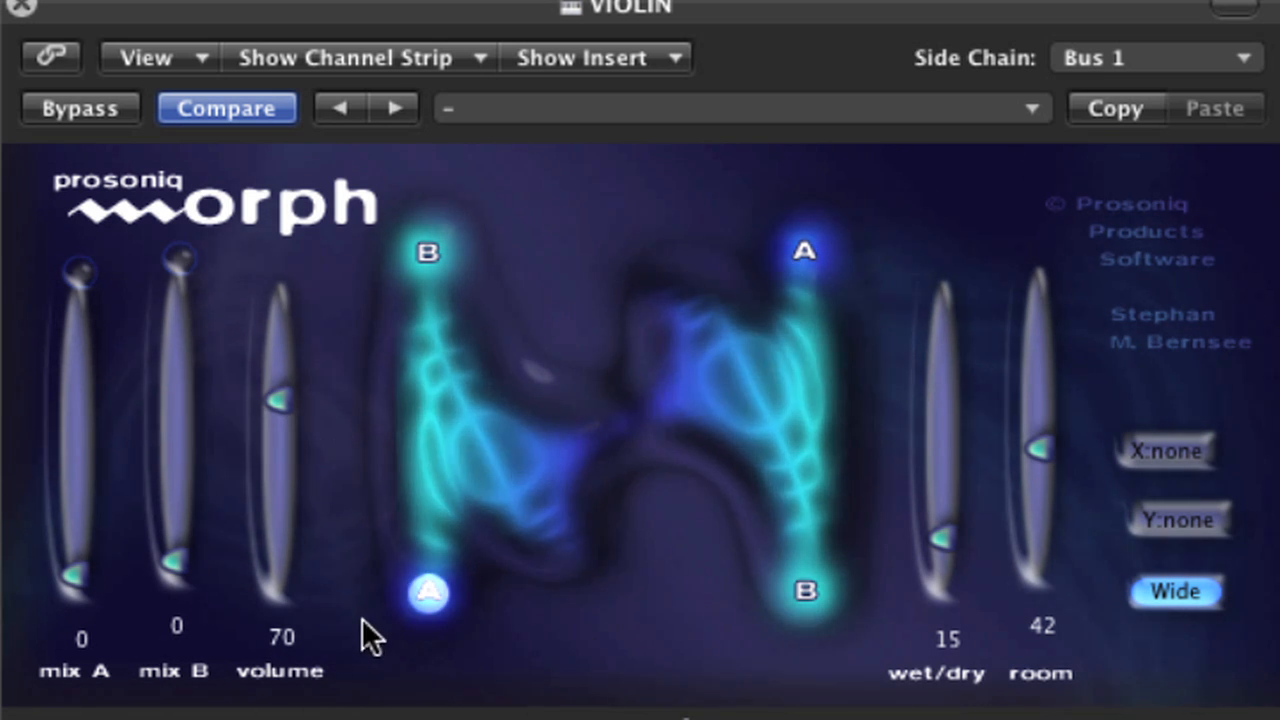
mouse_move(390, 440)
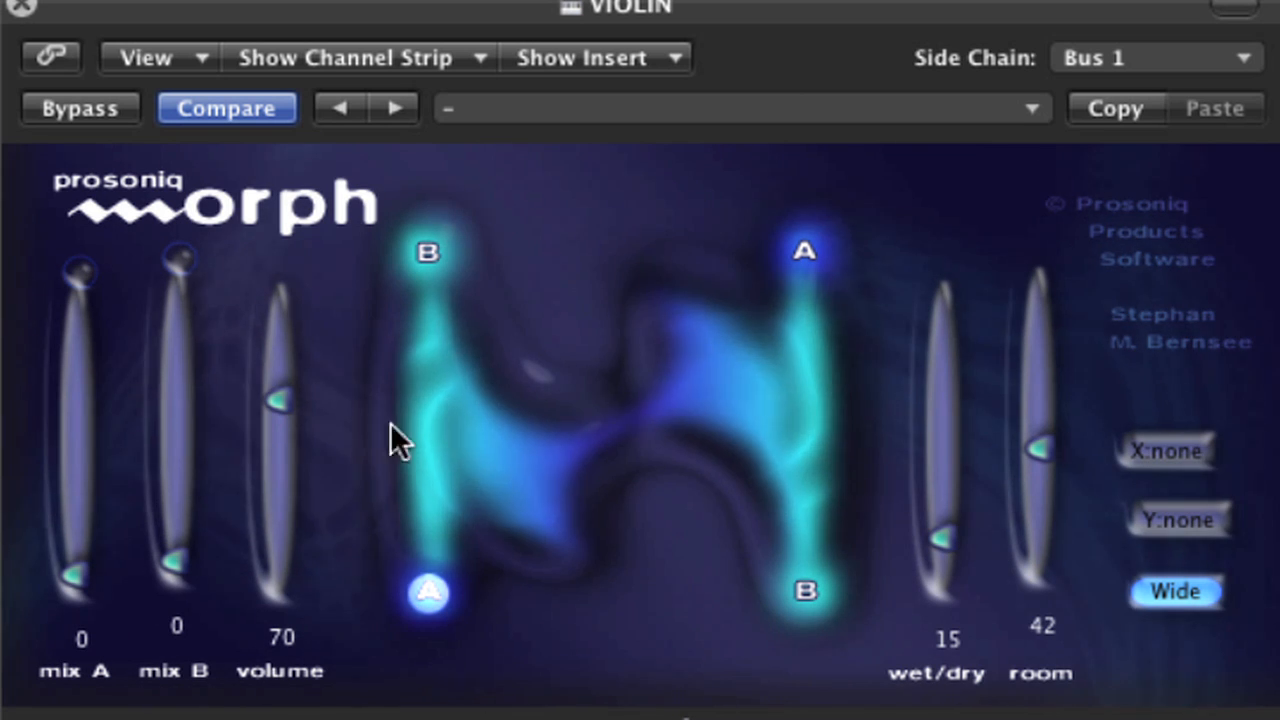
left_click_drag(428, 592, 808, 592)
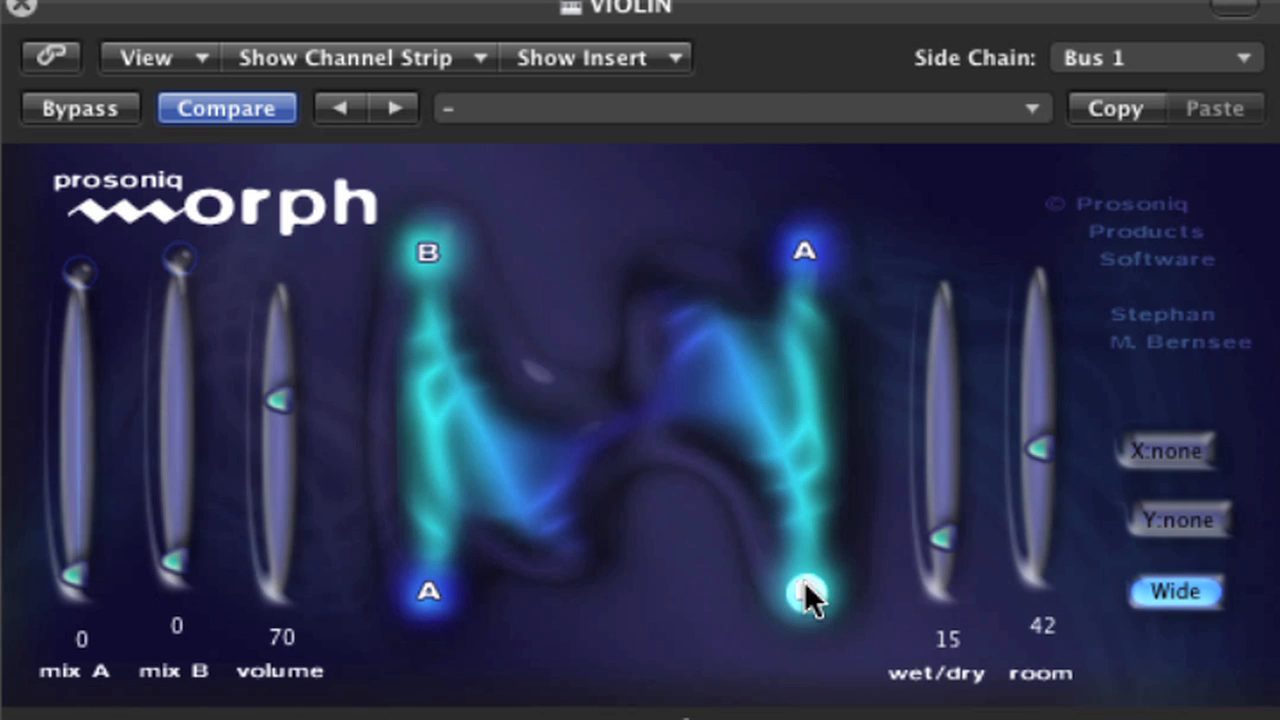
Slide the morph ball up the right edge toward the top and back down toward B.
left_click_drag(808, 590, 804, 520)
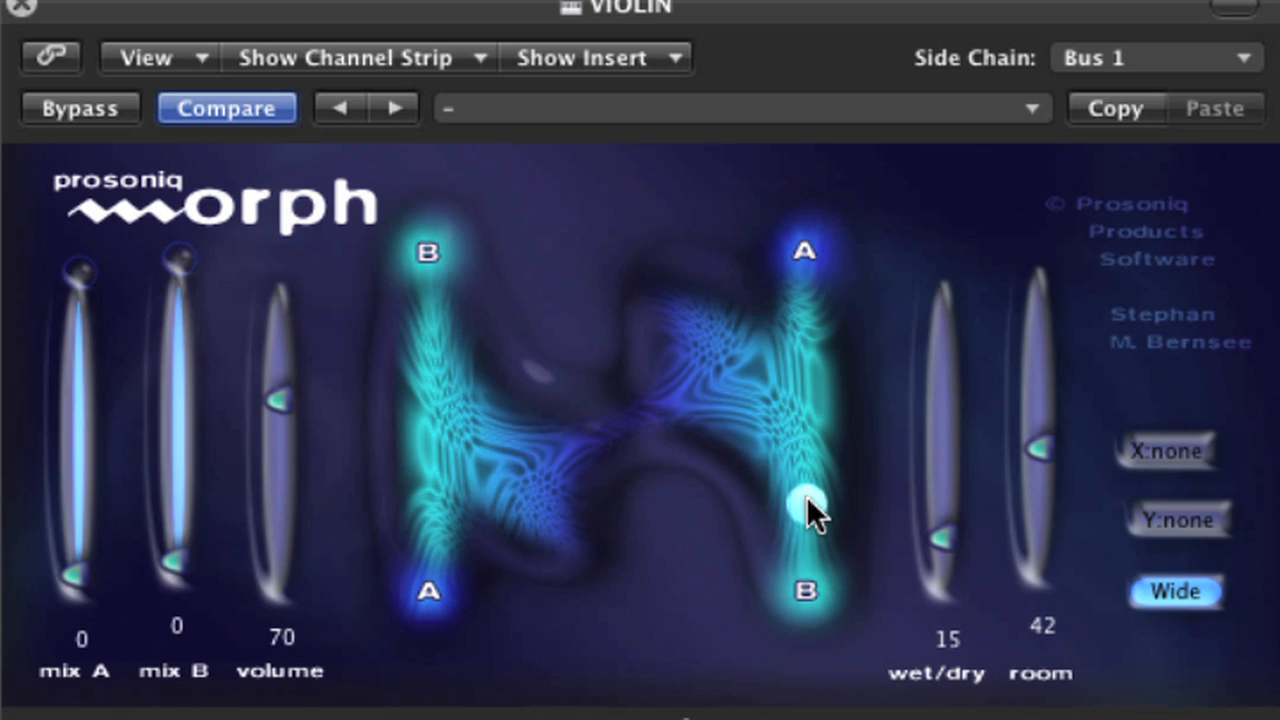
left_click_drag(810, 504, 816, 444)
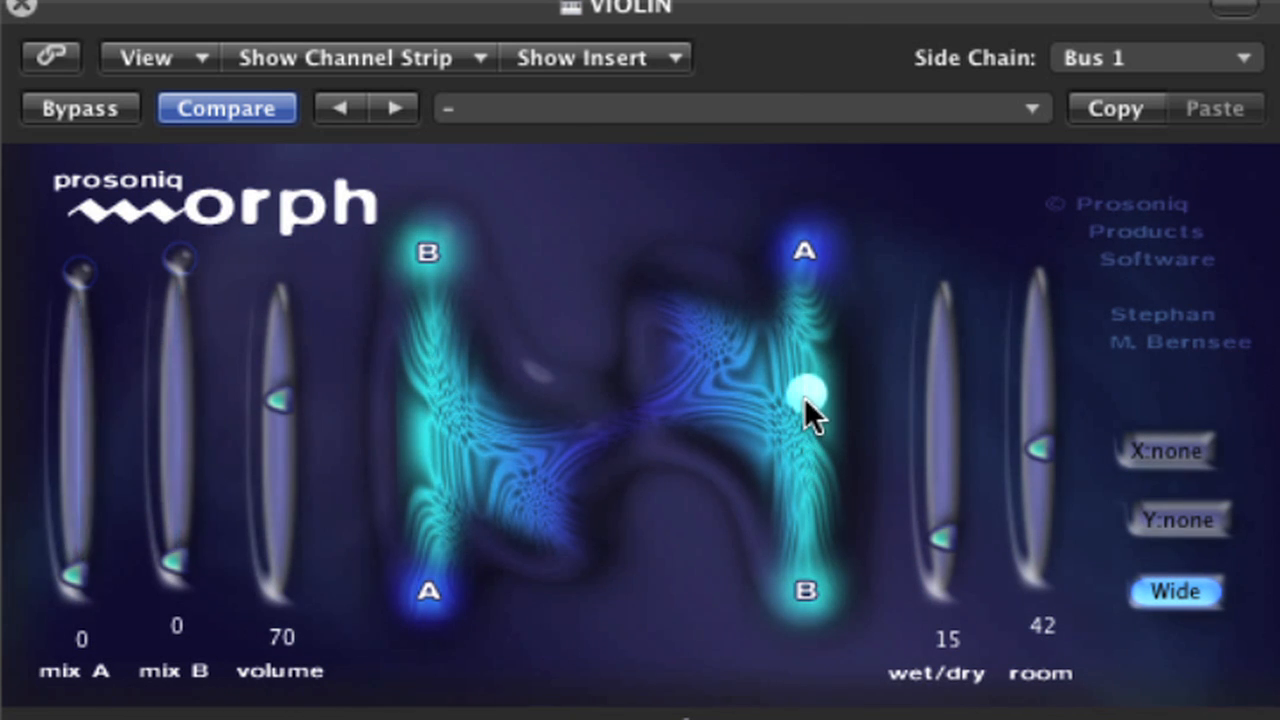
left_click_drag(810, 414, 810, 344)
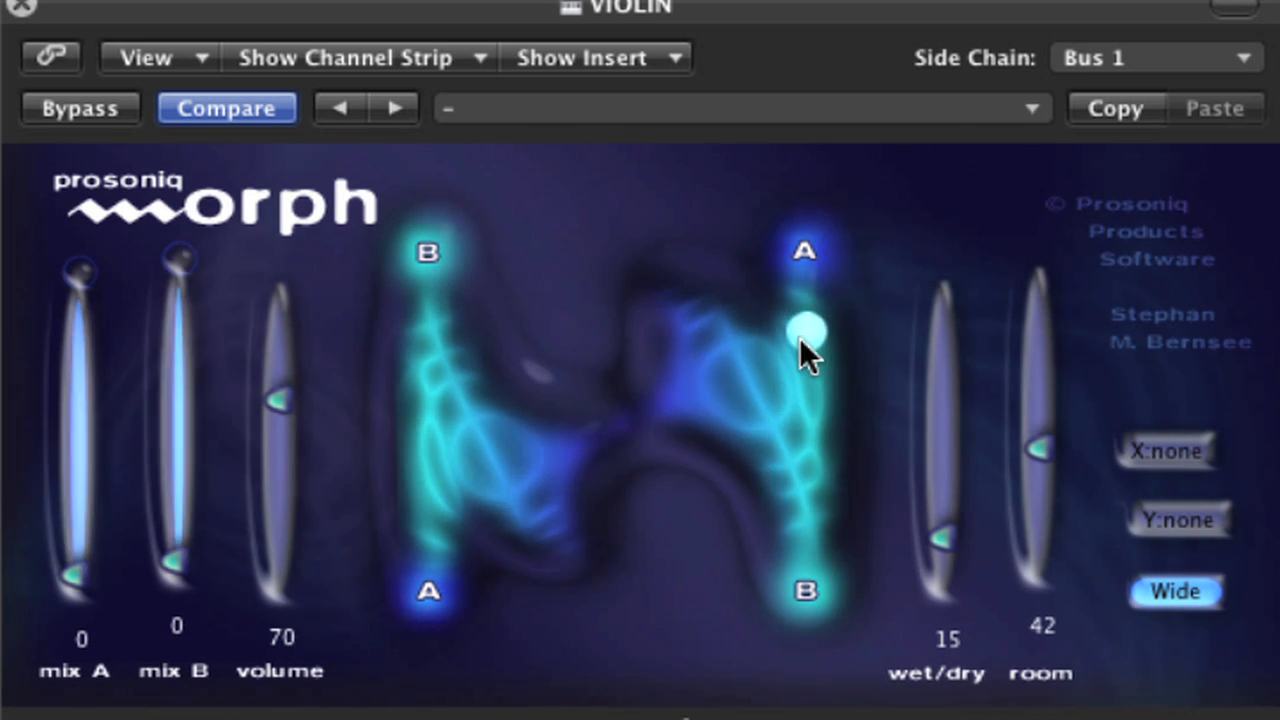
left_click_drag(804, 330, 810, 436)
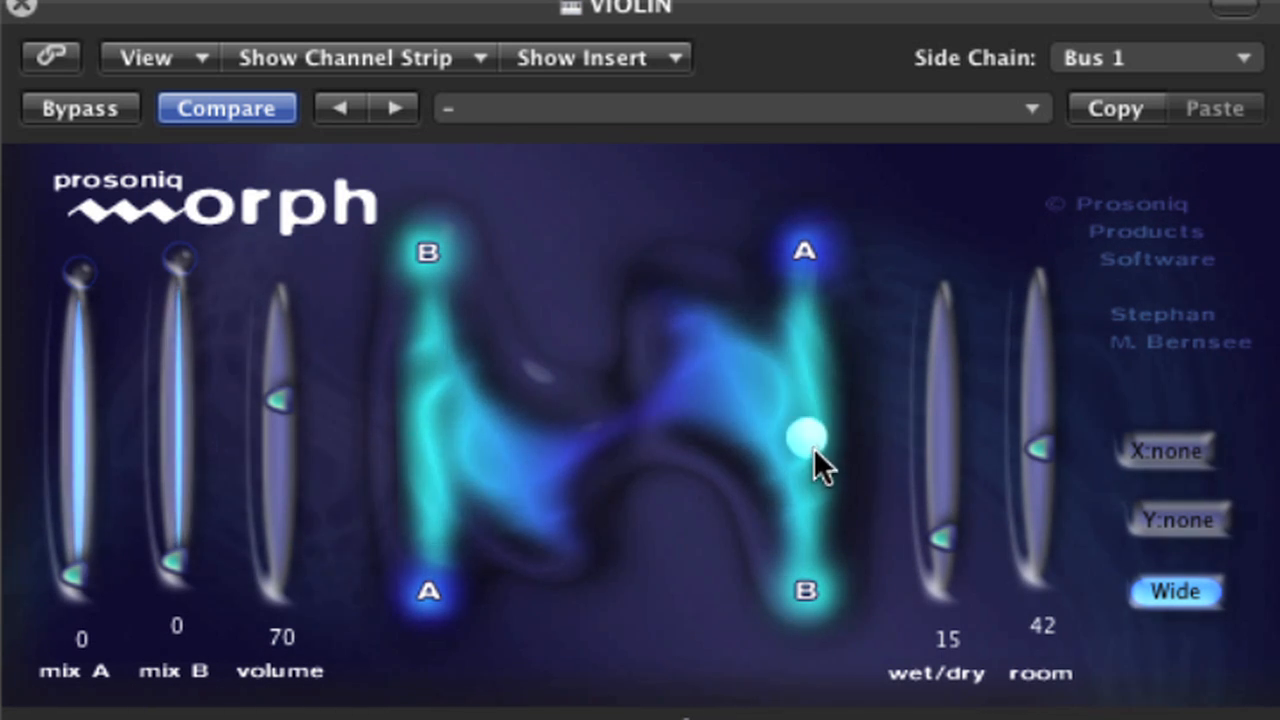
left_click_drag(808, 436, 808, 490)
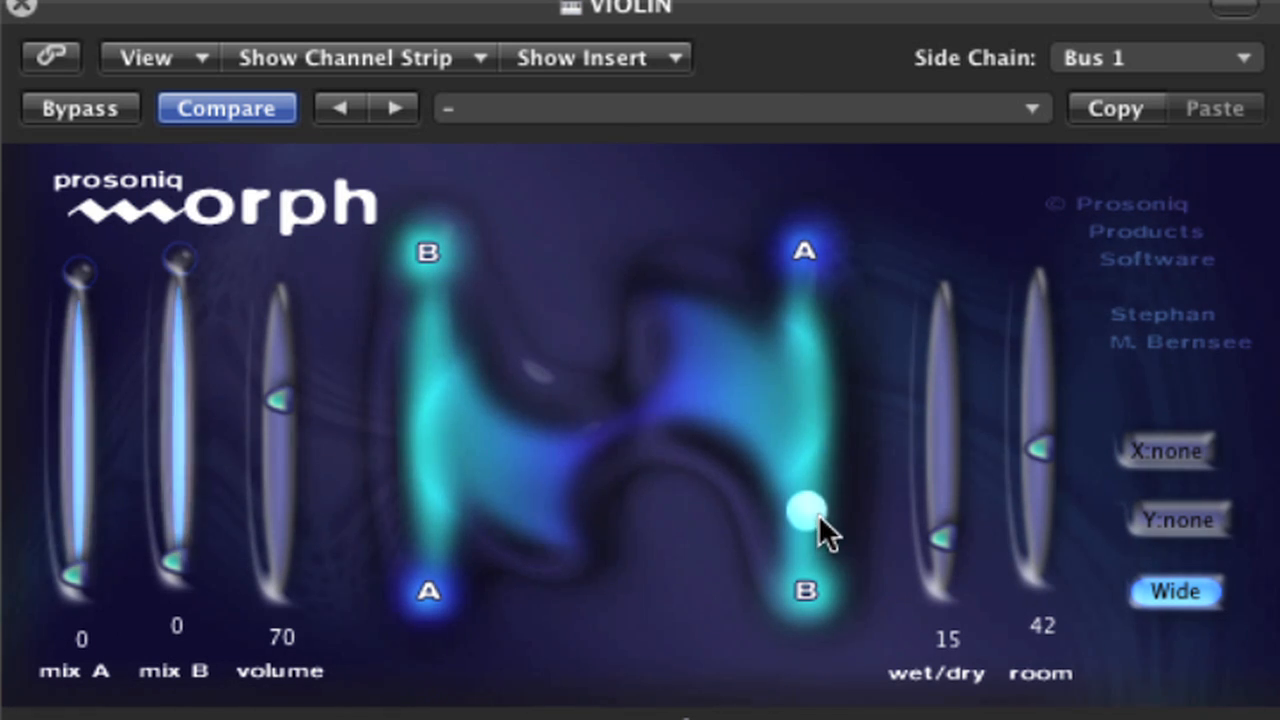
left_click_drag(804, 512, 804, 488)
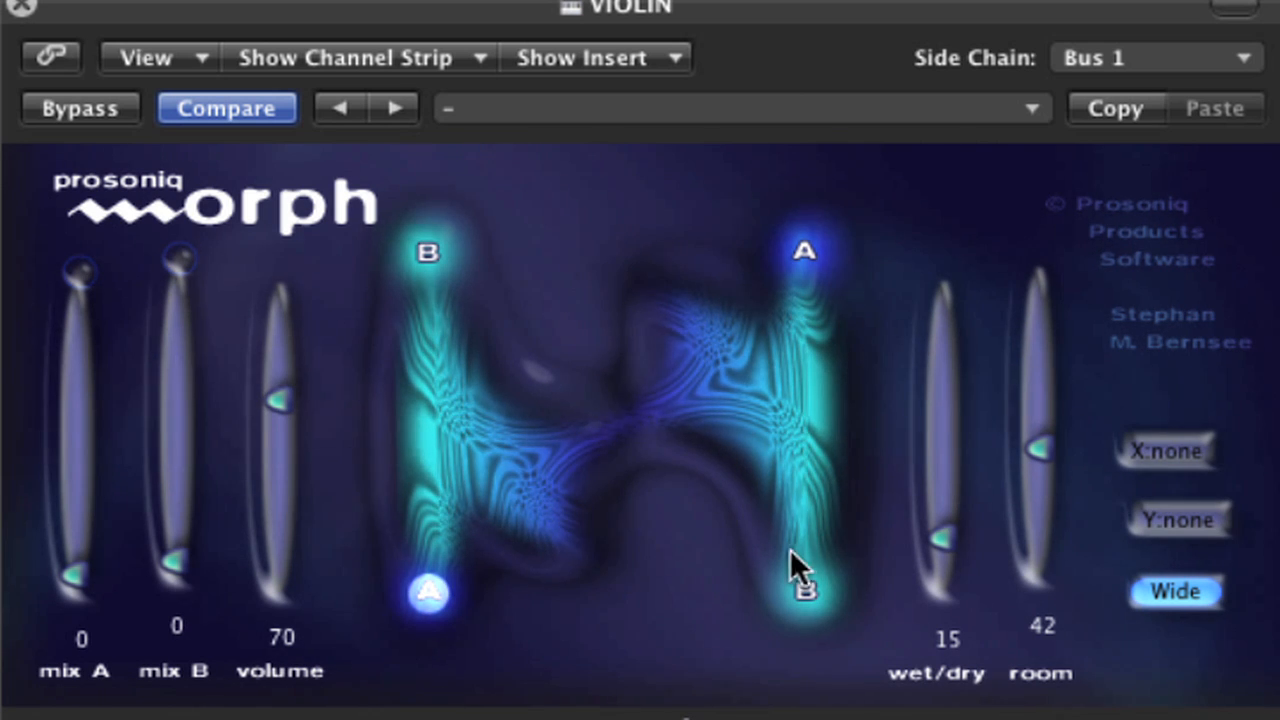
mouse_move(650, 624)
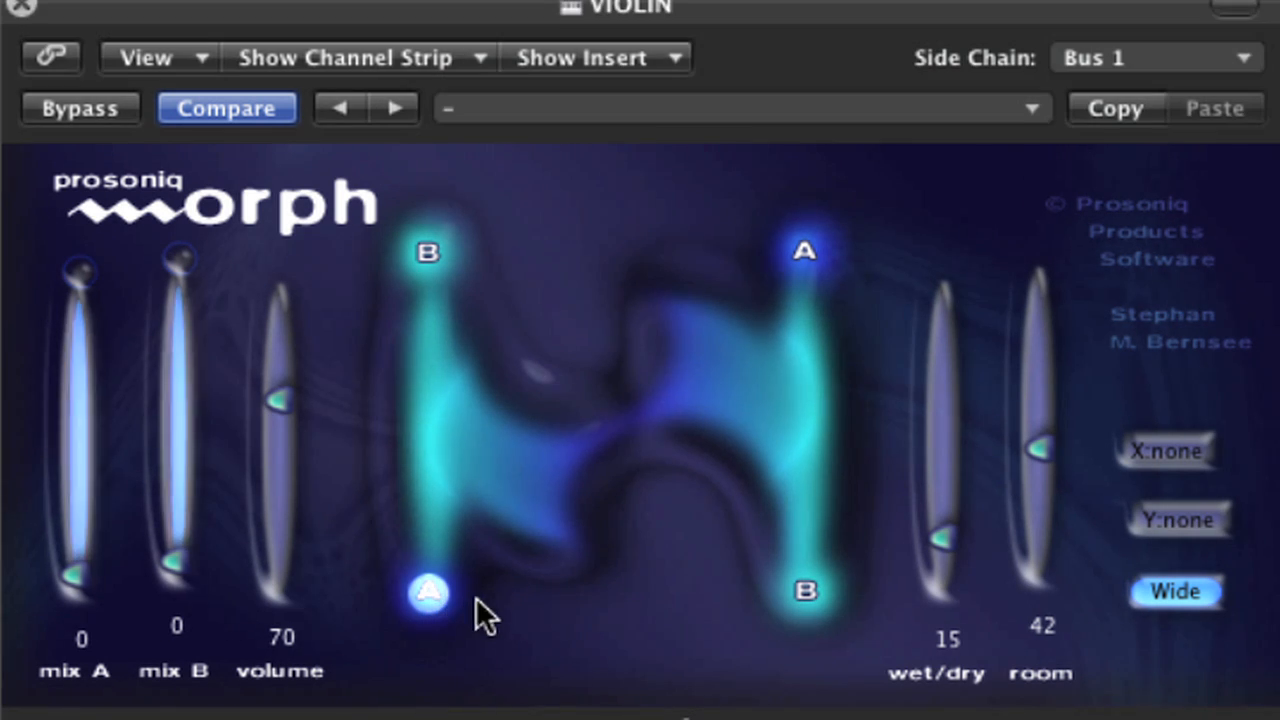
Sweep the ball along the bottom from A to B and back, then raise it up the left side.
left_click_drag(428, 592, 584, 596)
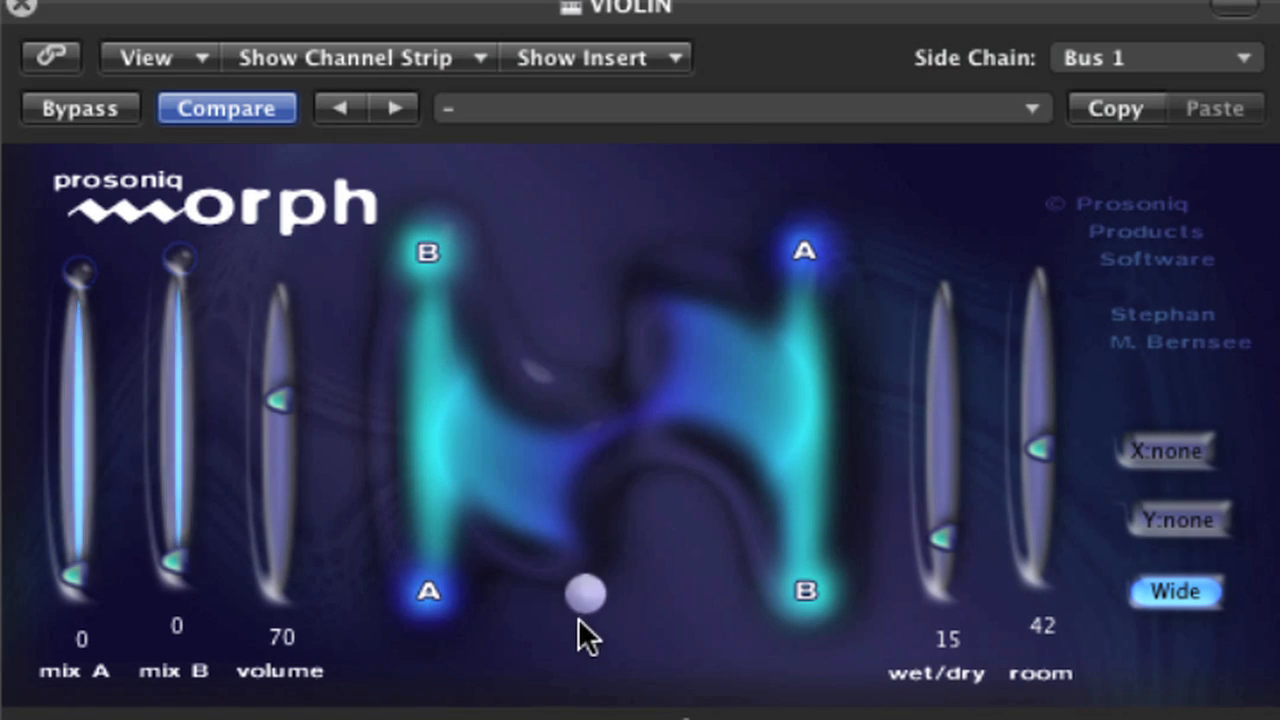
left_click_drag(588, 596, 764, 596)
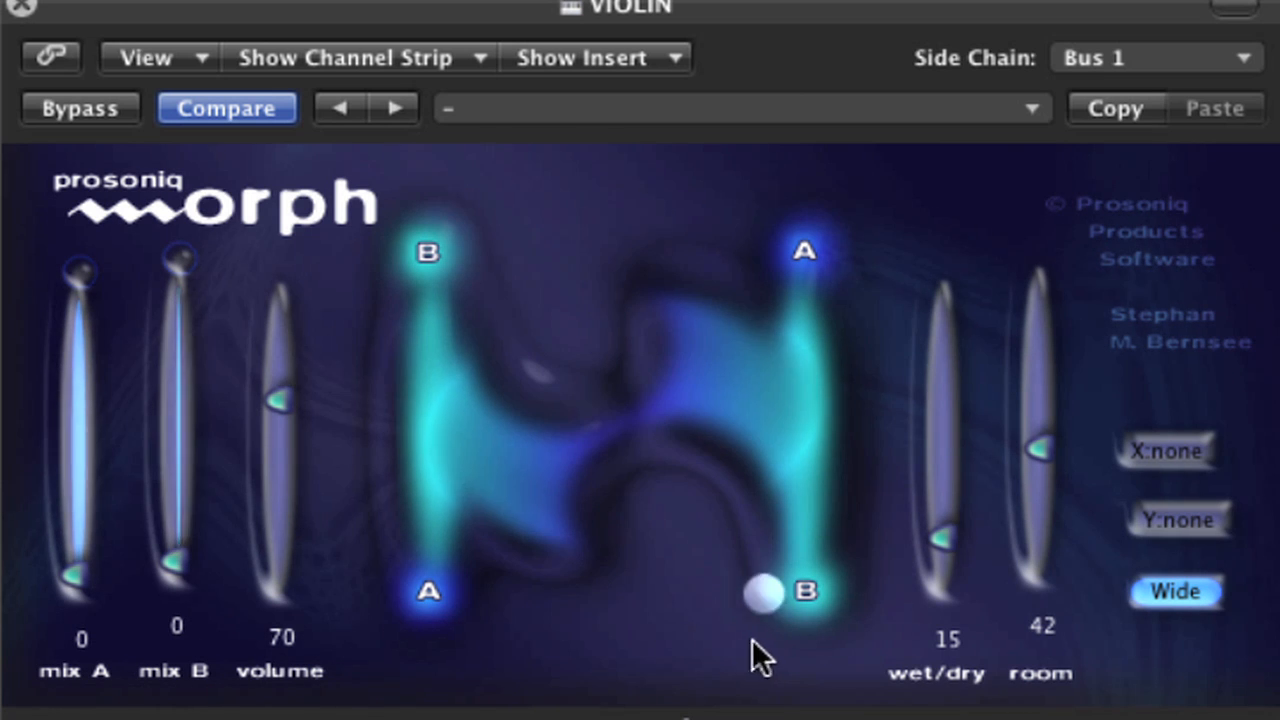
left_click_drag(764, 596, 650, 596)
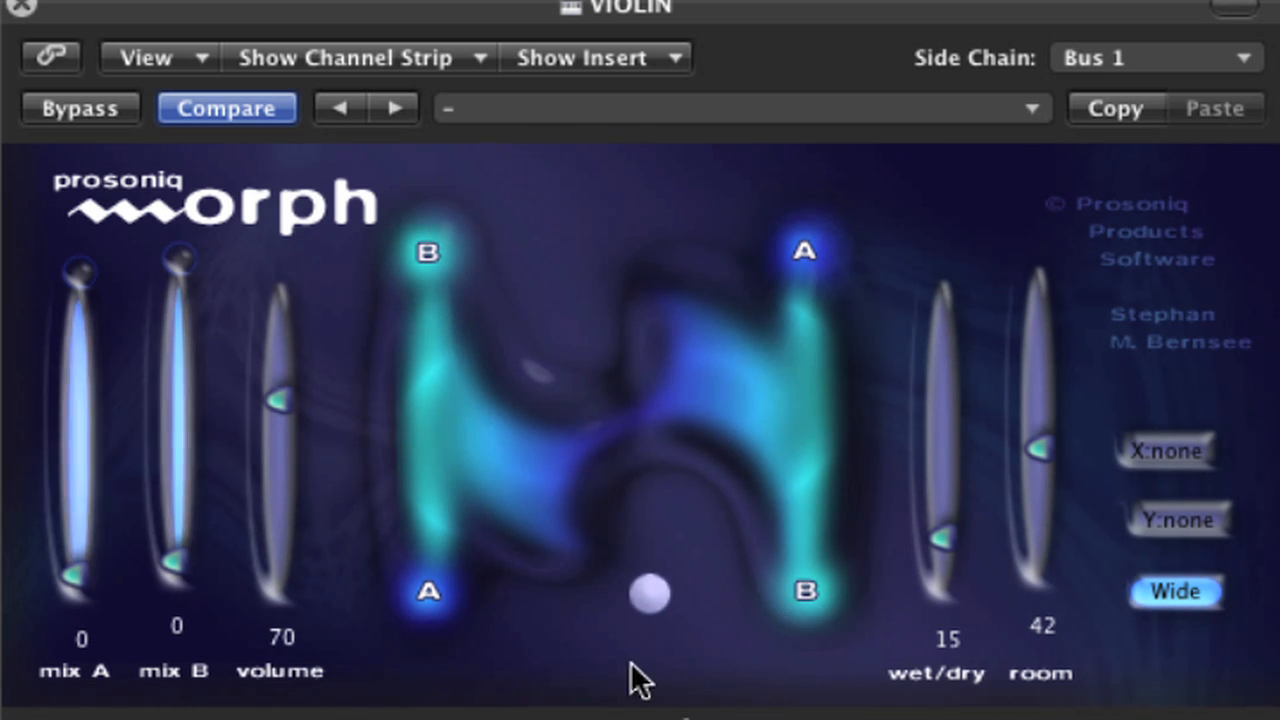
left_click_drag(650, 596, 560, 596)
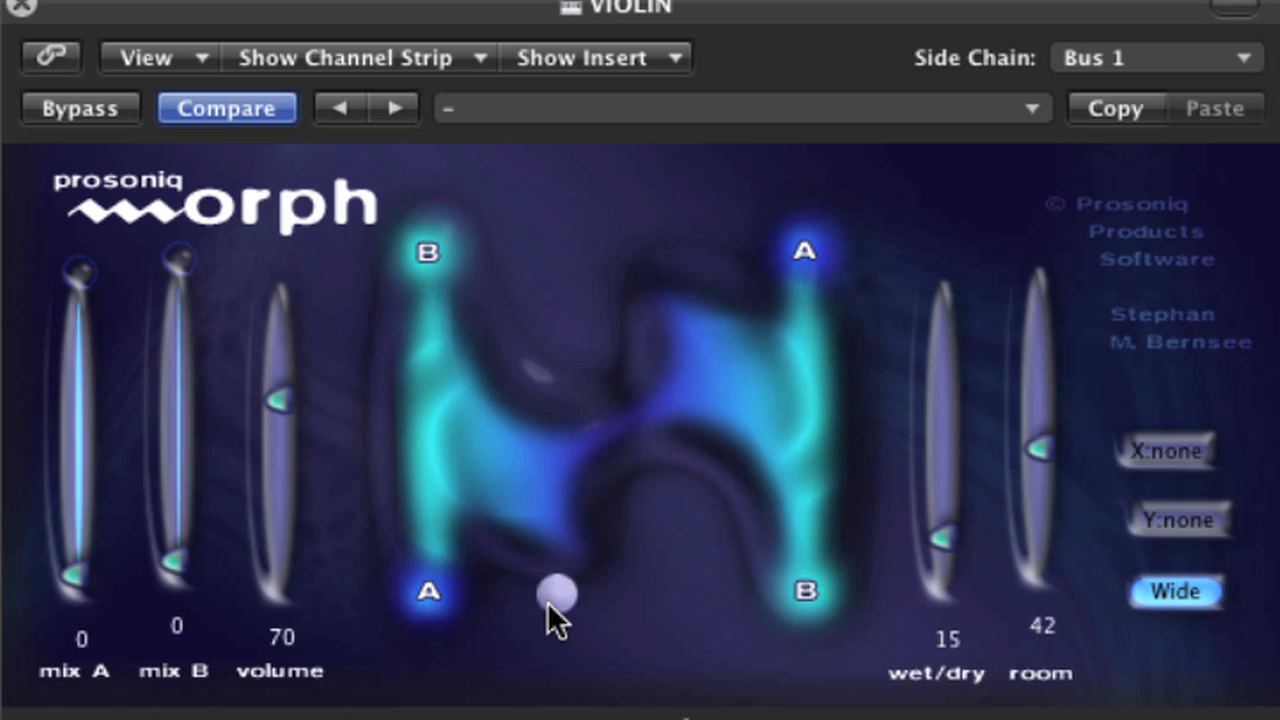
left_click_drag(560, 596, 430, 596)
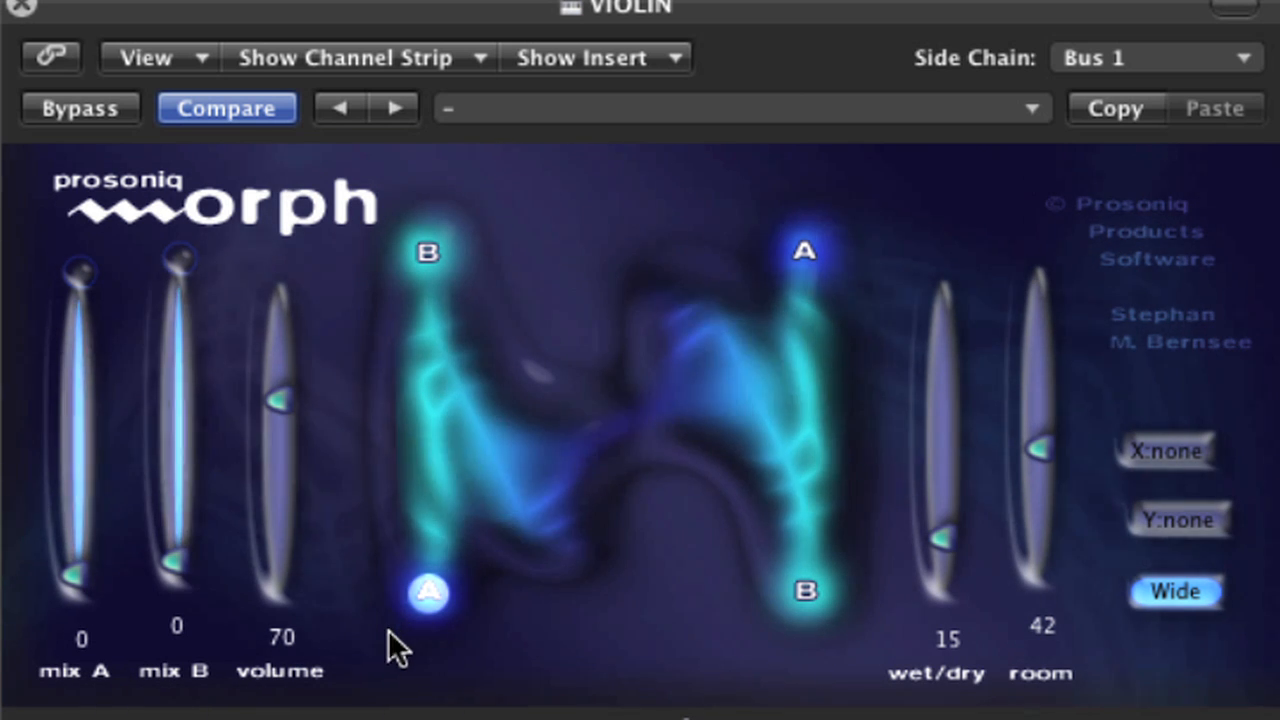
left_click_drag(428, 592, 484, 550)
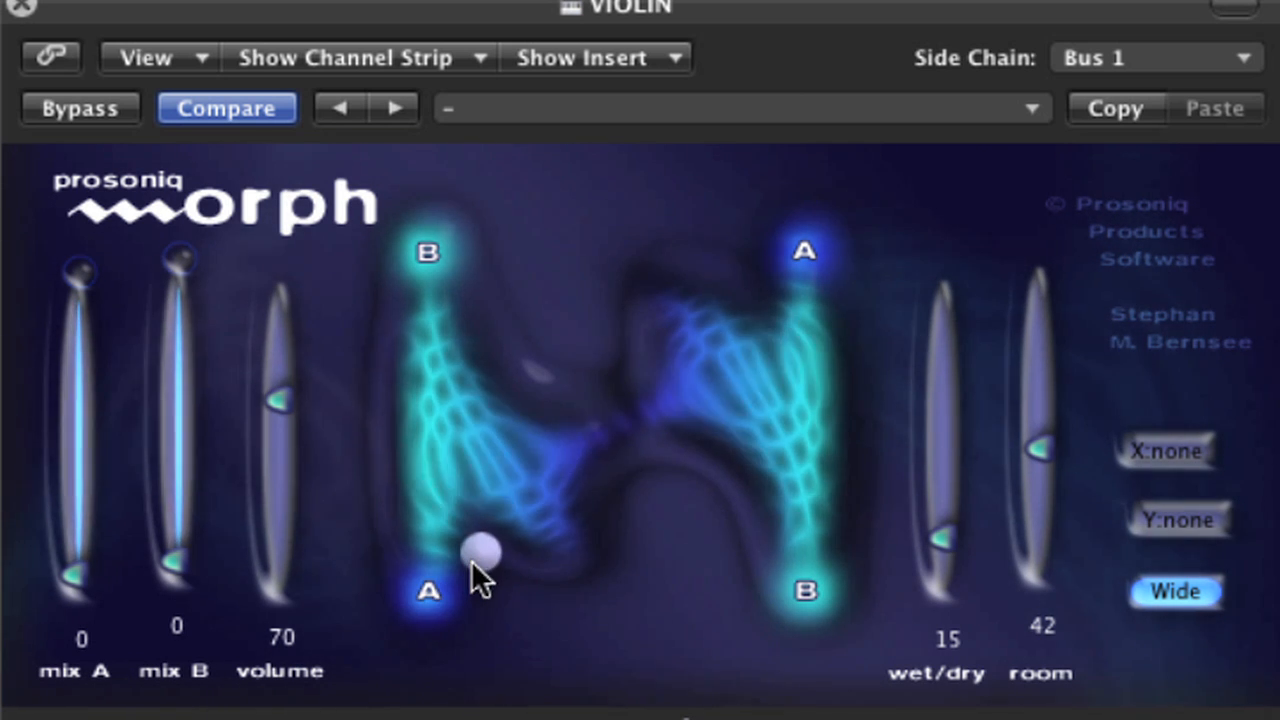
left_click_drag(480, 550, 544, 480)
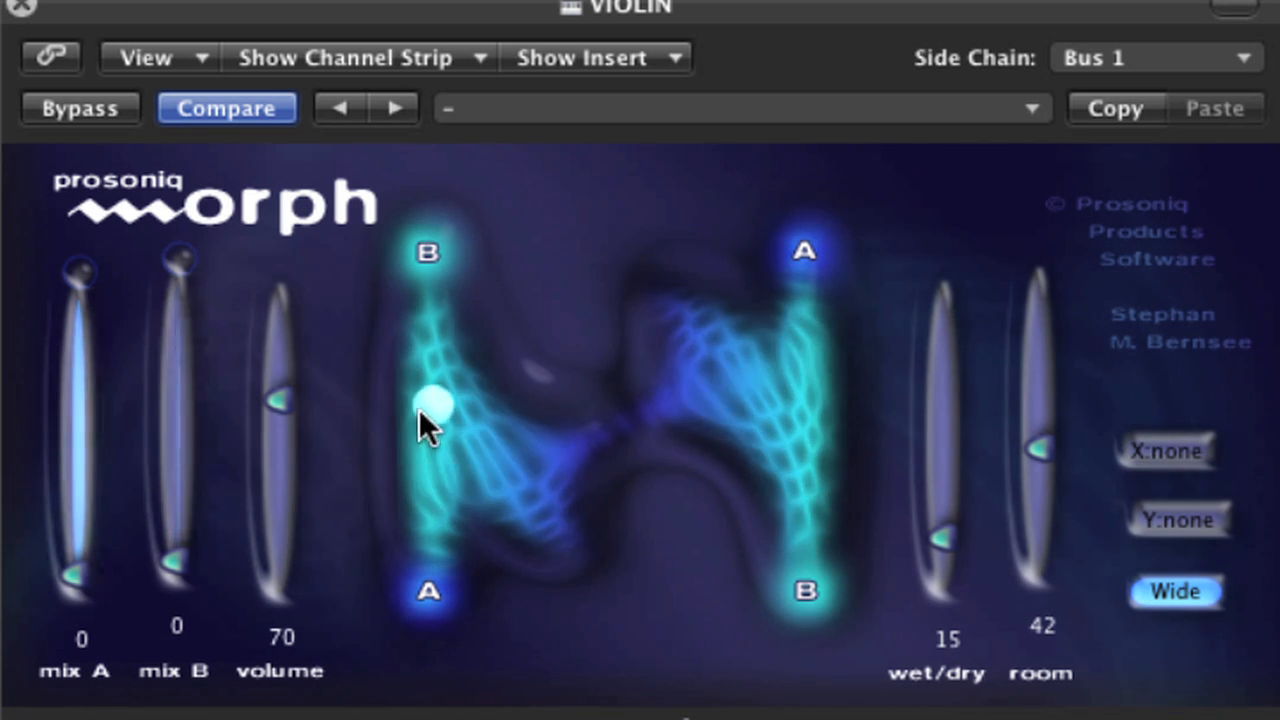
Centre the morph ball on the XY pad for an even mix, with wet/dry at 18.
left_click_drag(430, 410, 600, 384)
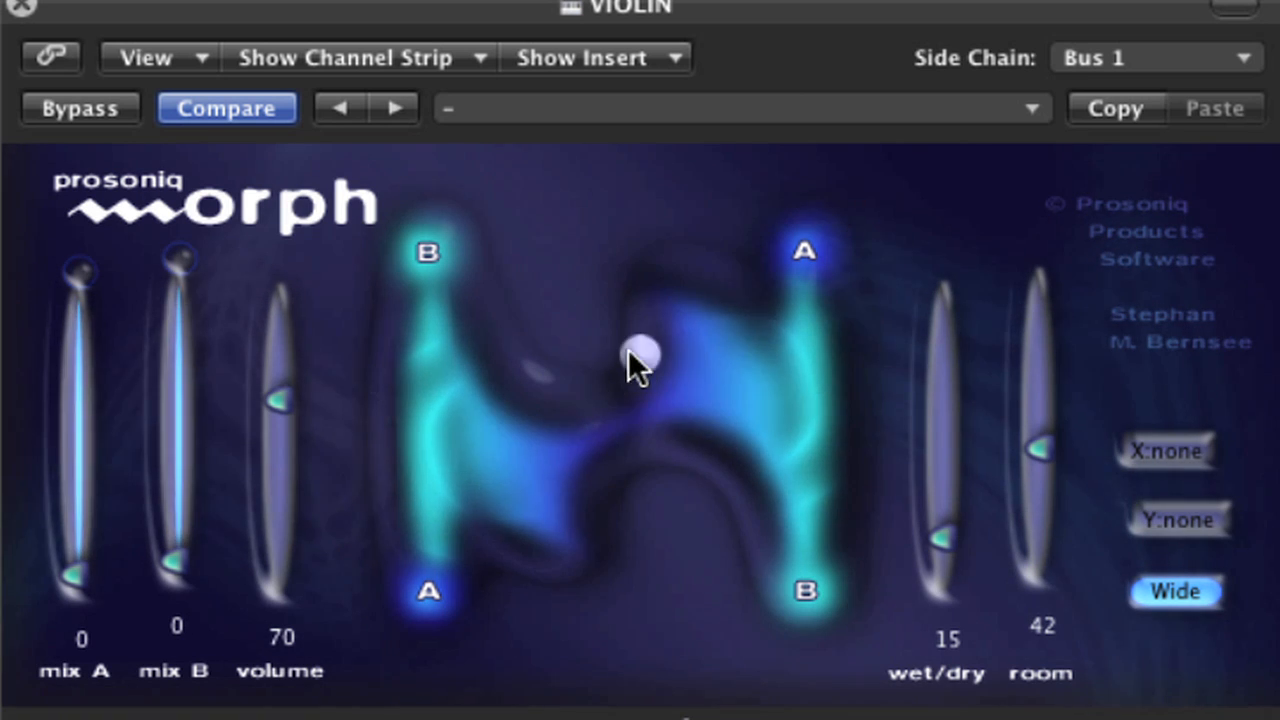
left_click_drag(640, 356, 628, 424)
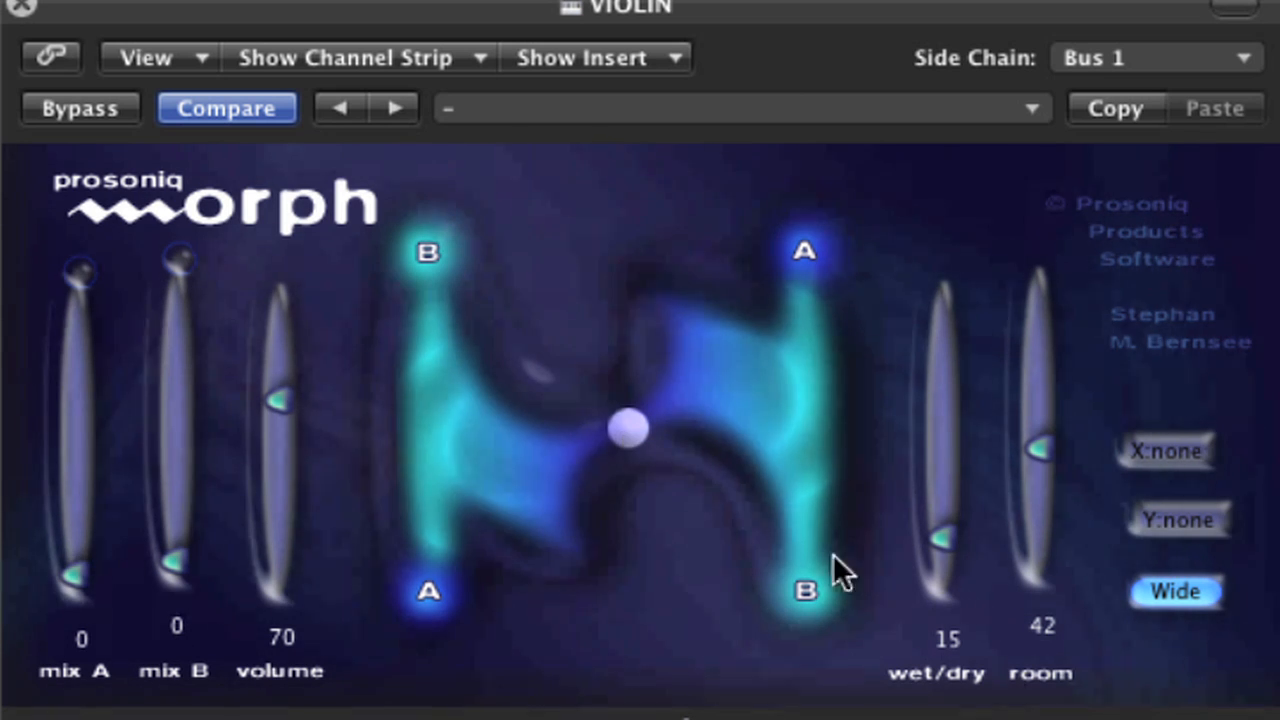
mouse_move(1080, 540)
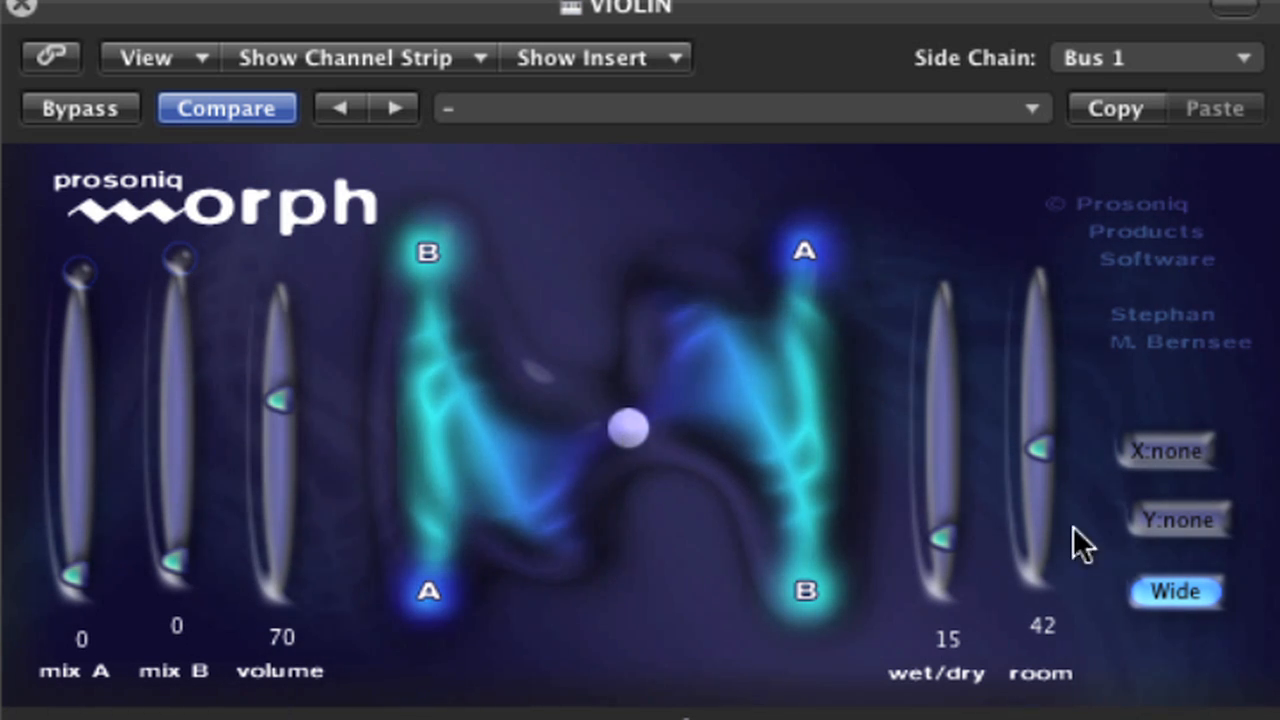
mouse_move(716, 596)
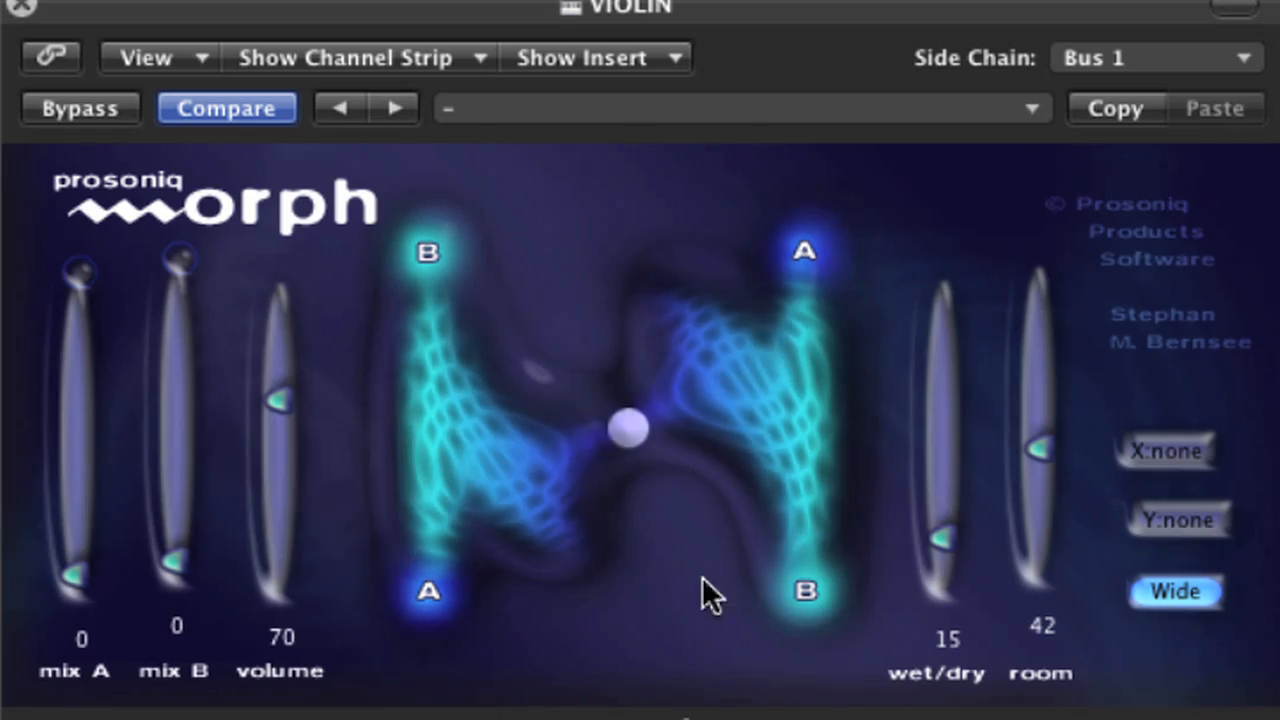
left_click_drag(944, 520, 944, 576)
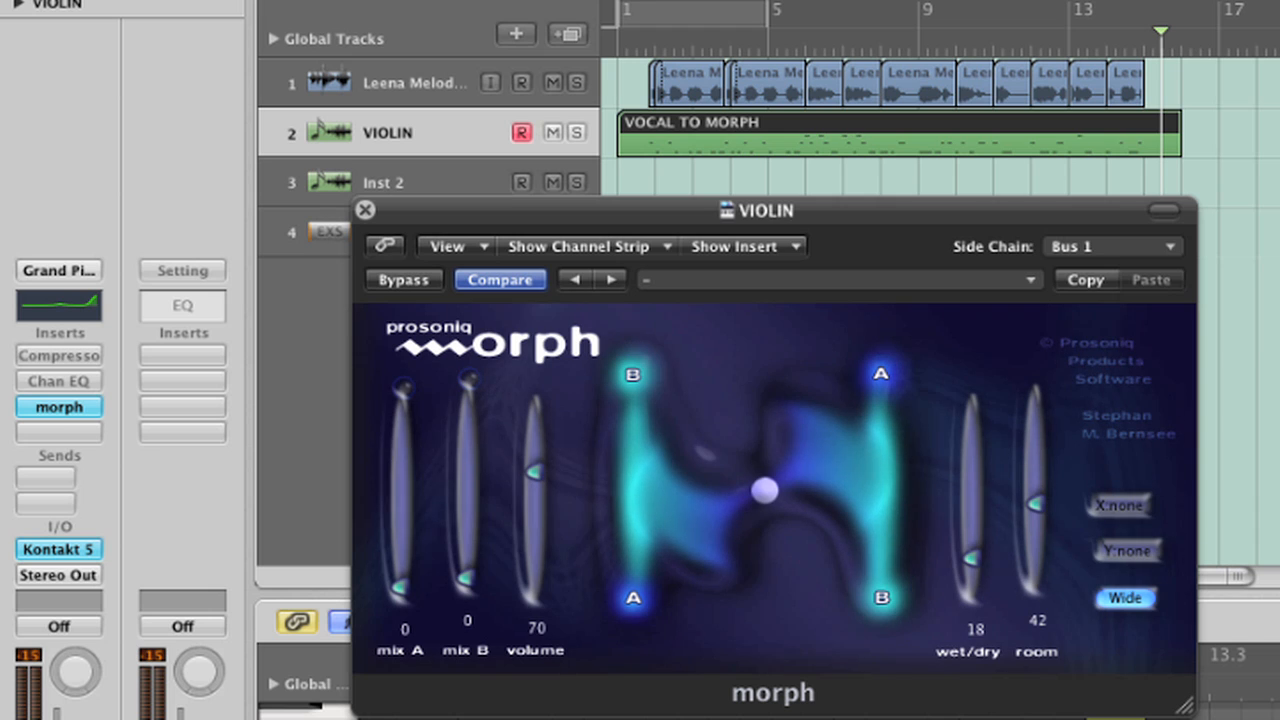
Nudge the centred morph ball slightly, keeping an even violin/vocal mix.
left_click_drag(764, 488, 764, 490)
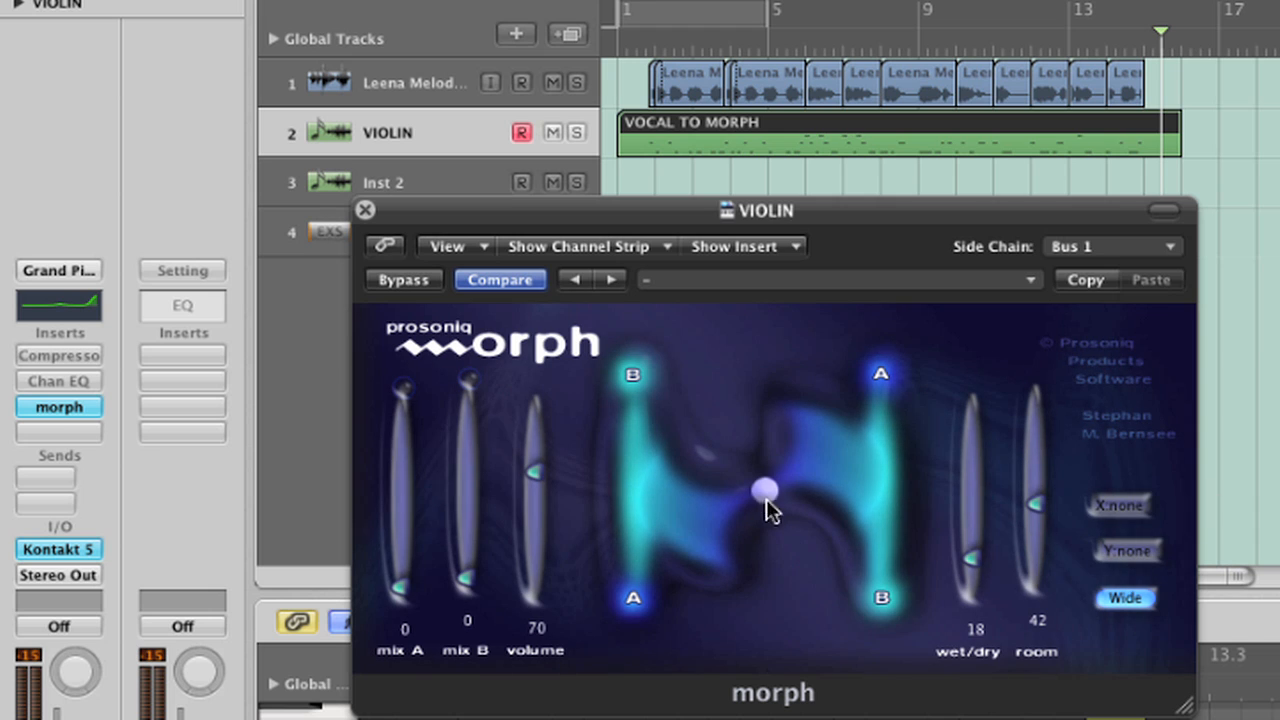